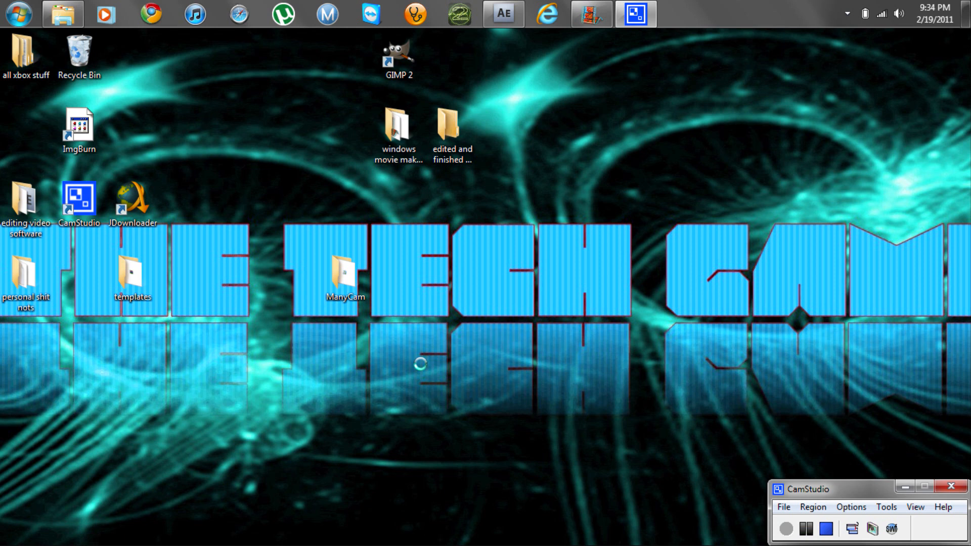
mouse_move(349, 327)
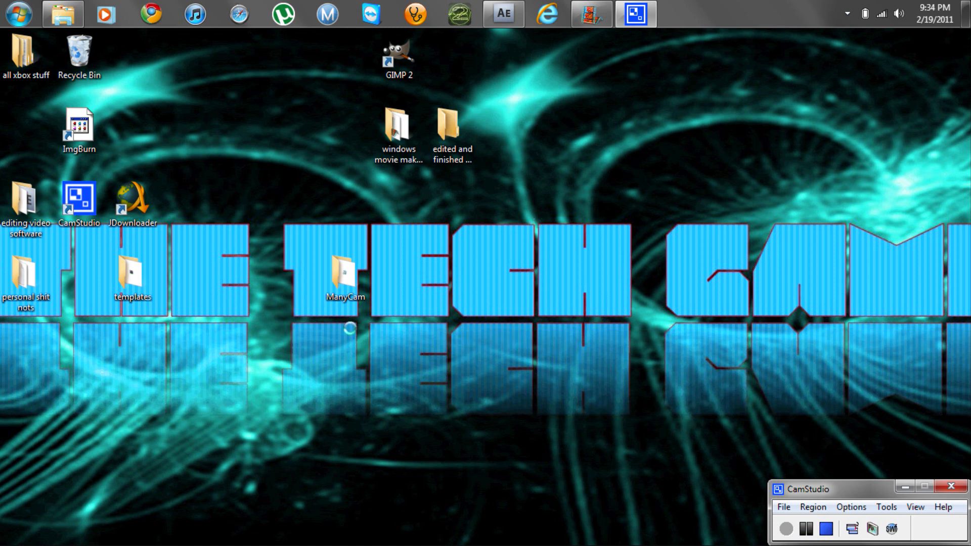
mouse_move(646, 228)
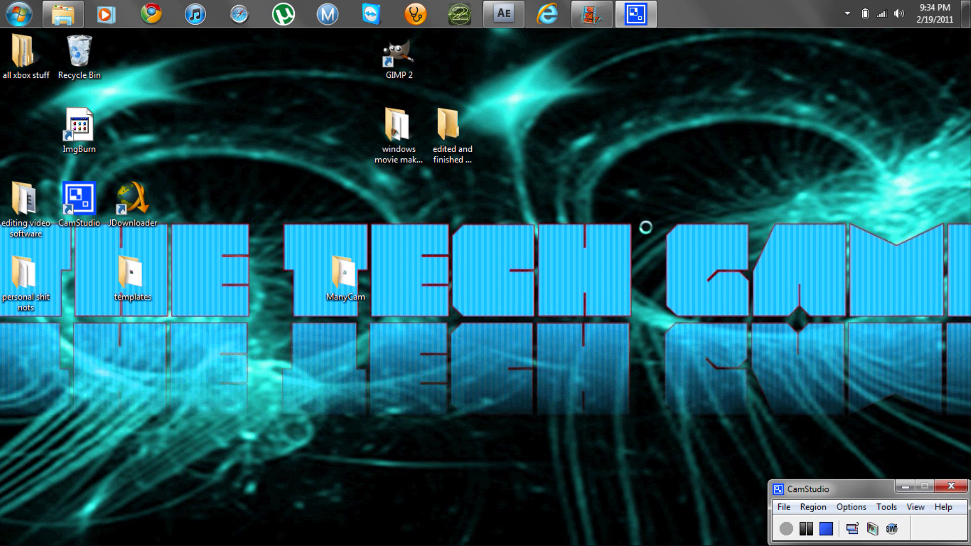
mouse_move(665, 225)
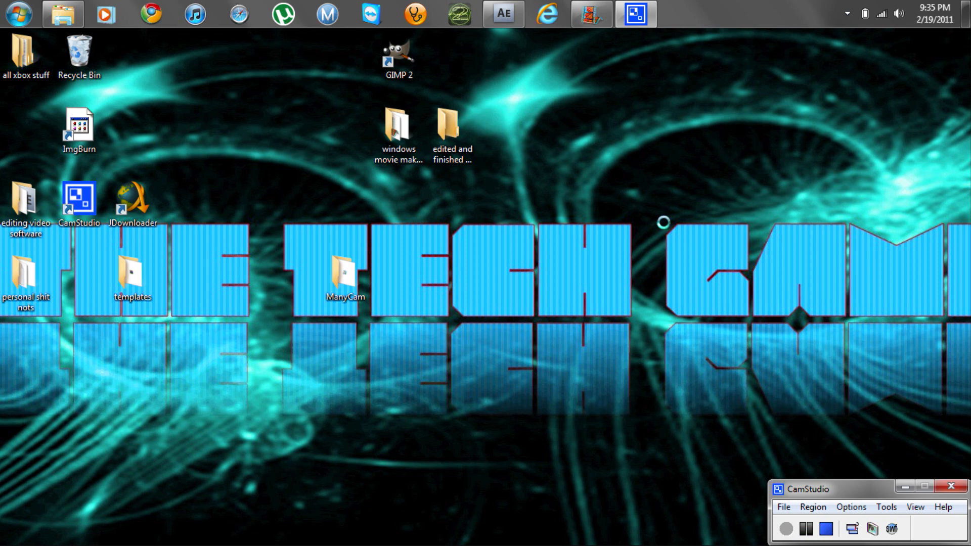
- Run the Win7MM6HDProfiles installer and the Windows_Movie_Maker_Setup program from the desktop folder
left_click(398, 129)
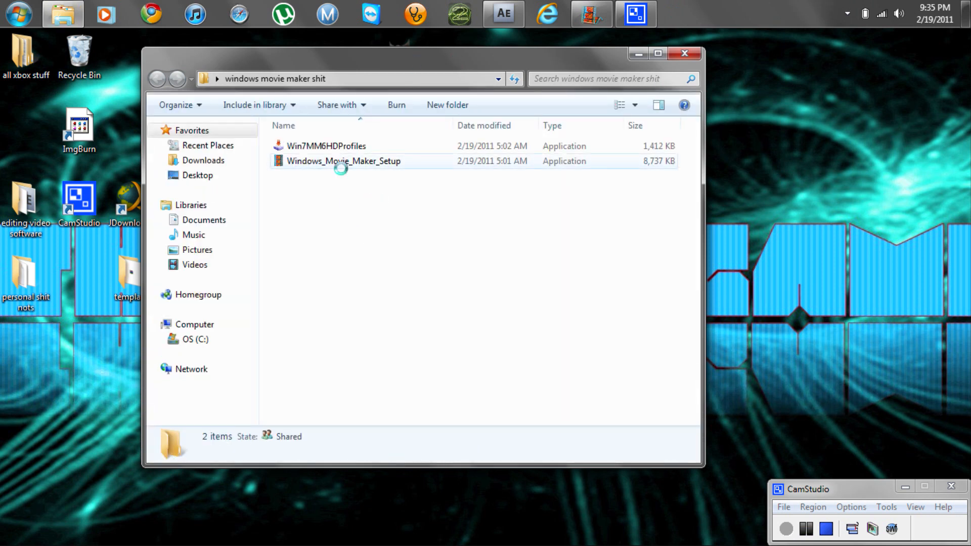
mouse_move(326, 146)
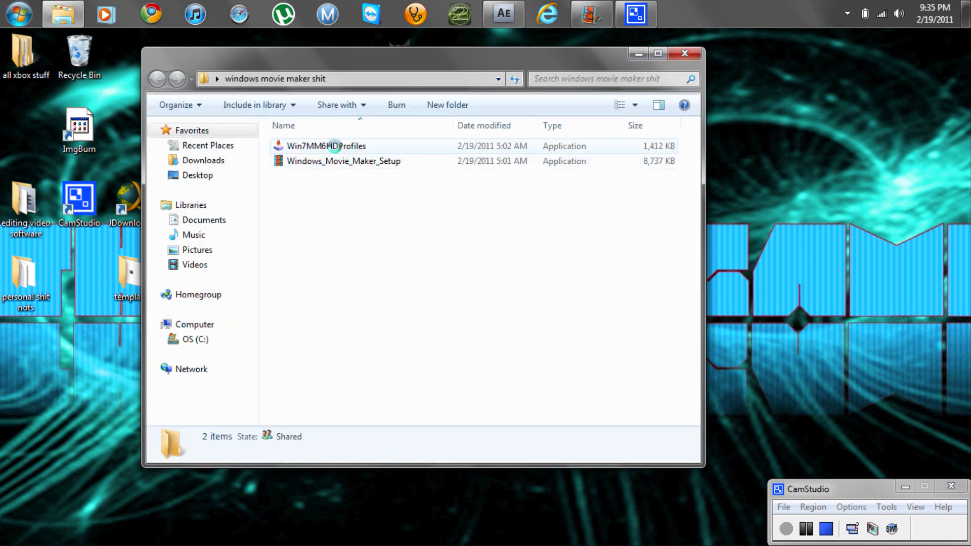
double_click(327, 146)
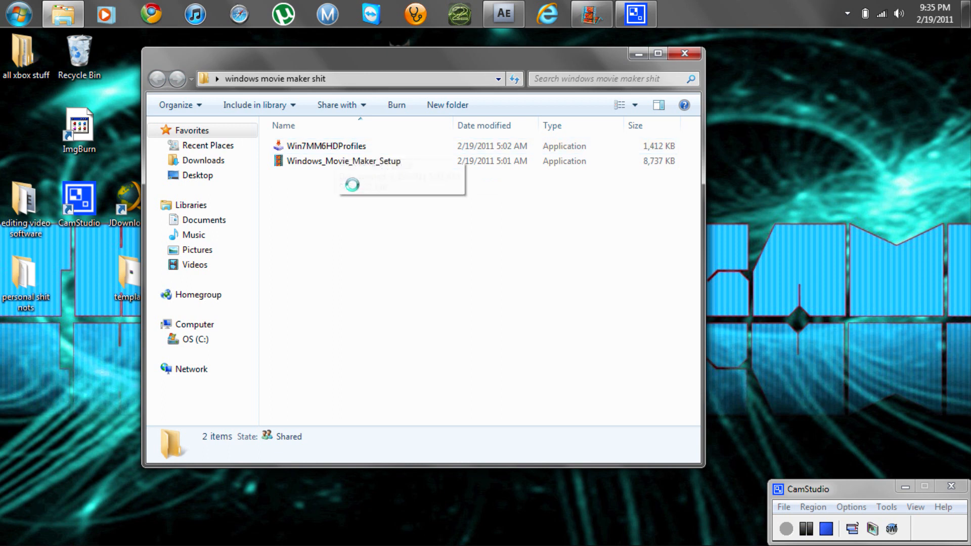
left_click(344, 161)
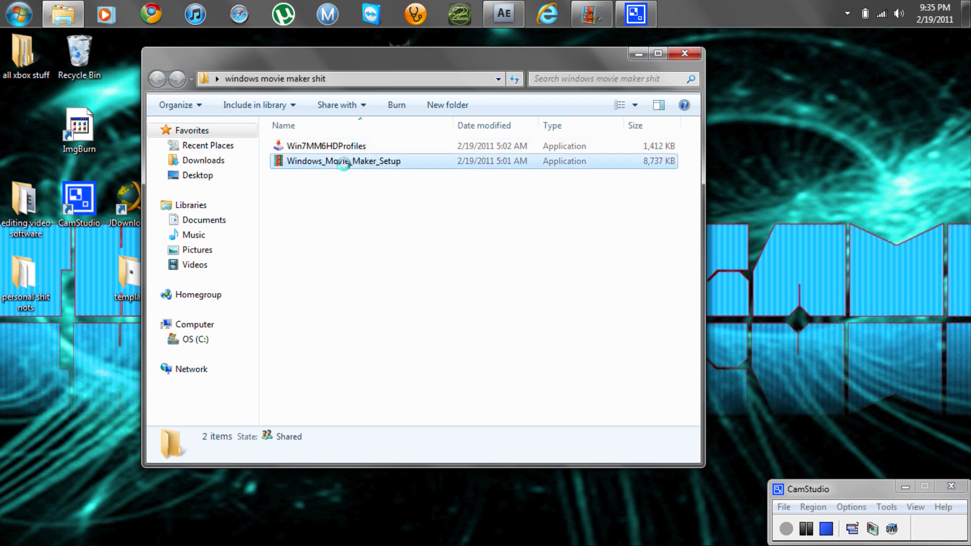
double_click(343, 161)
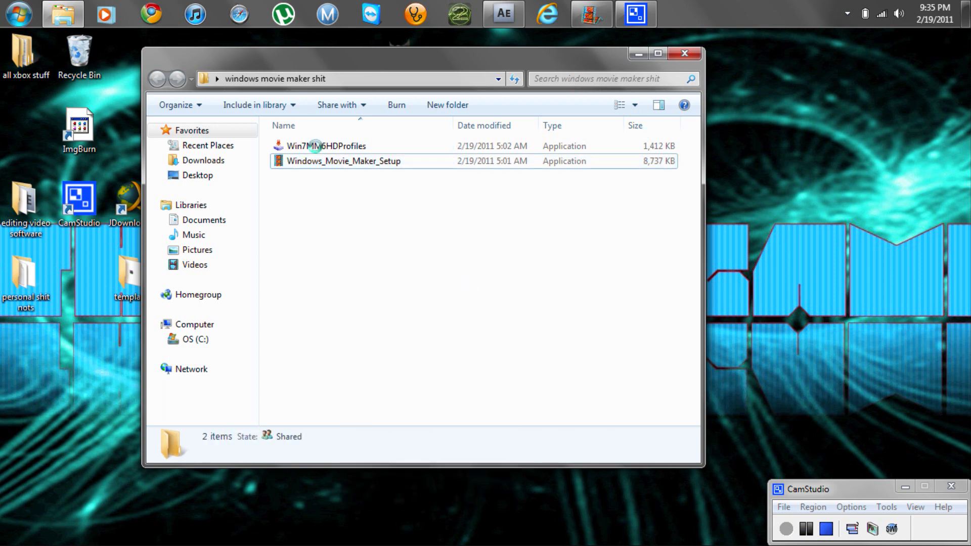
double_click(343, 160)
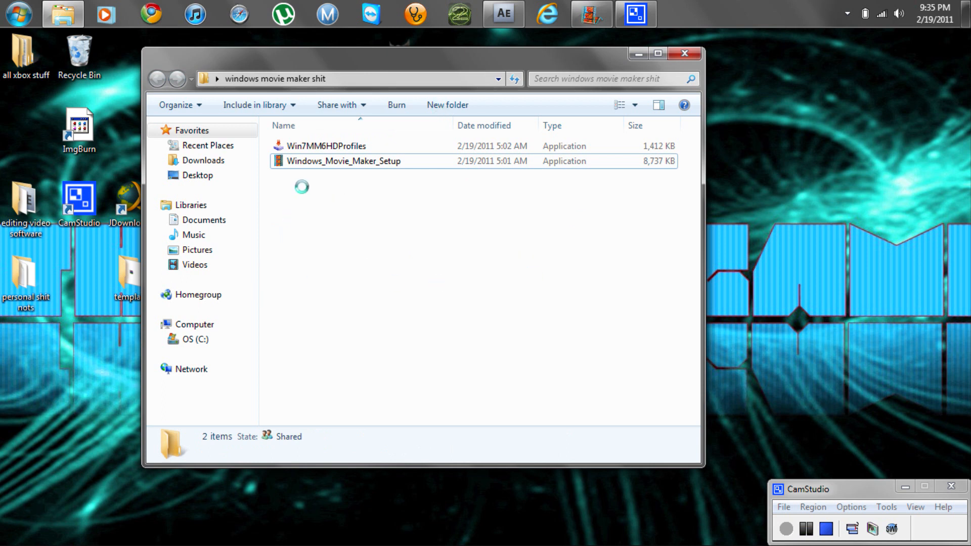
mouse_move(327, 145)
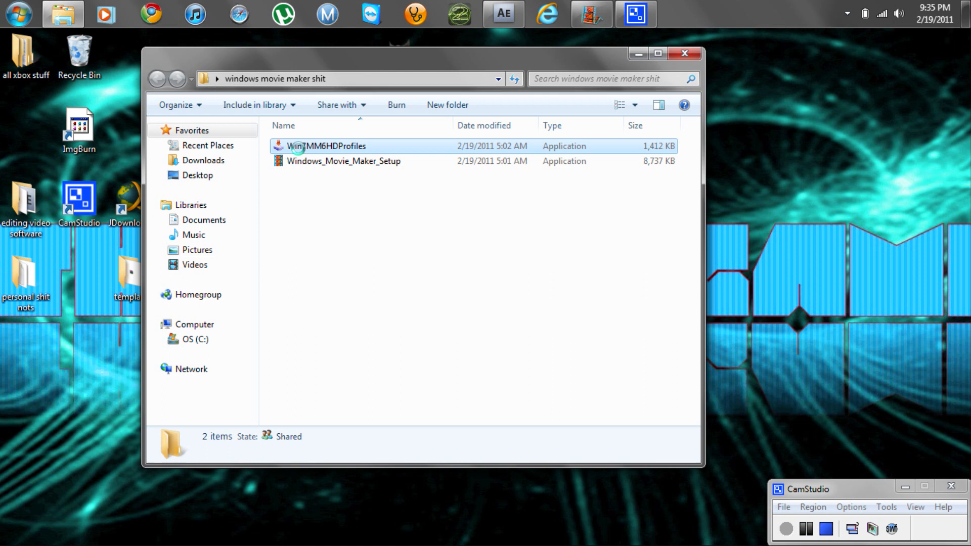
- Check the HD profiles file's context options, then close the folder window
right_click(327, 146)
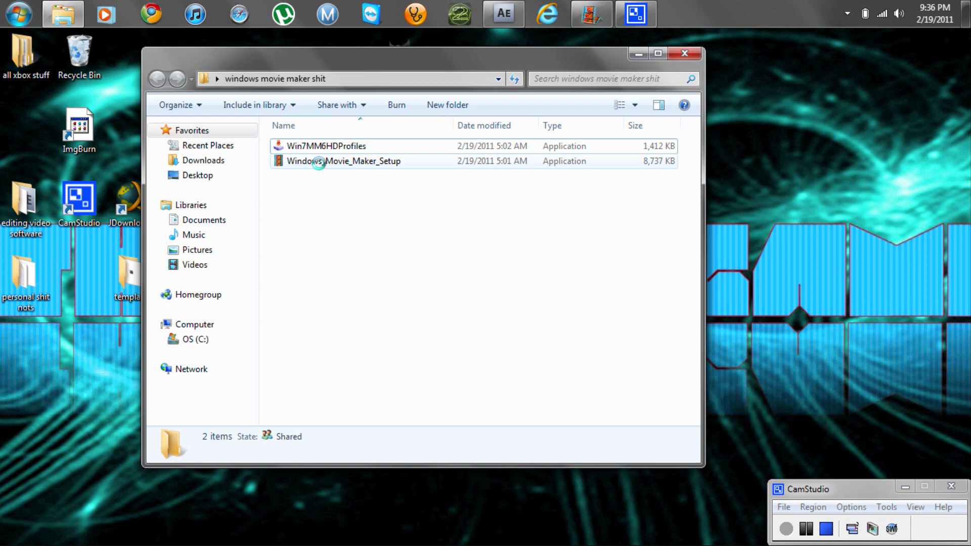
left_click(684, 54)
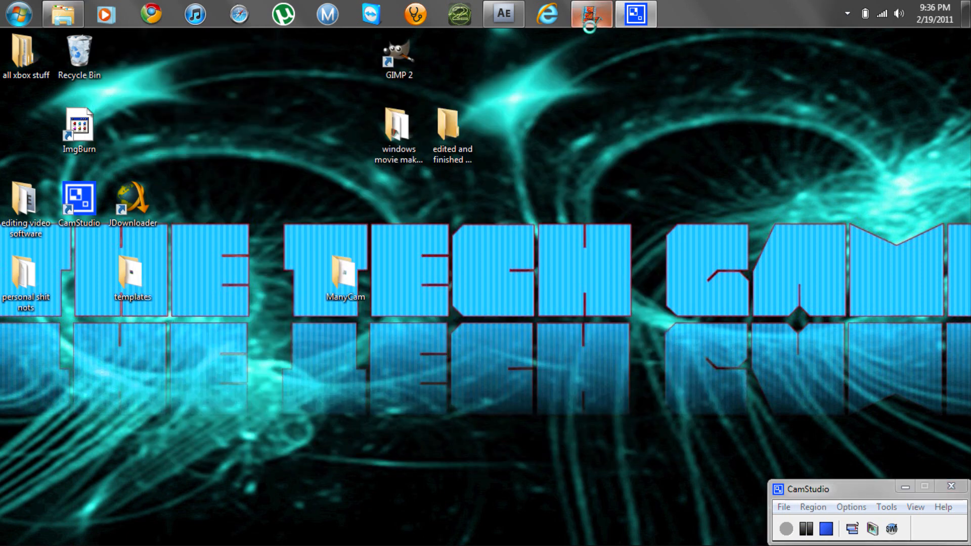
- Launch Windows Movie Maker from the desktop and maximize its window with an empty project
double_click(398, 124)
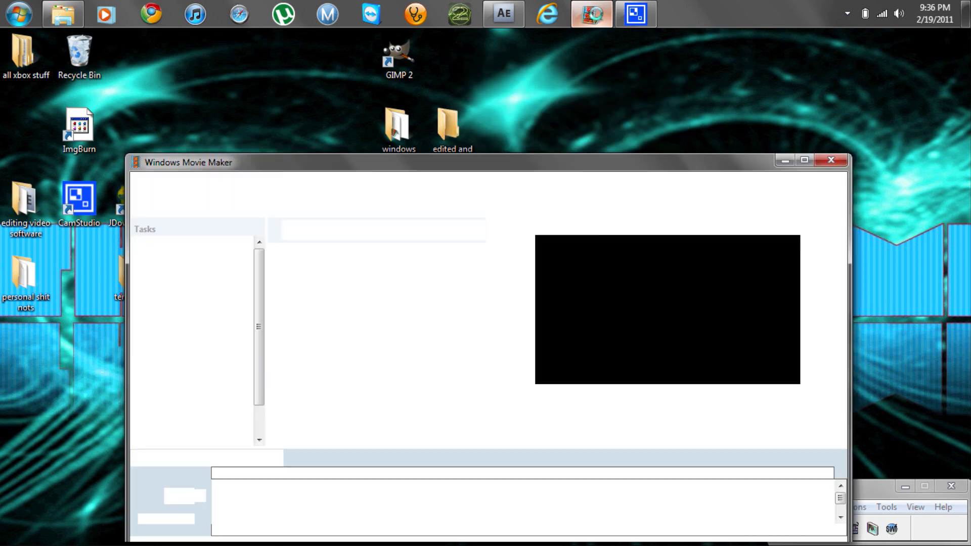
left_click(831, 160)
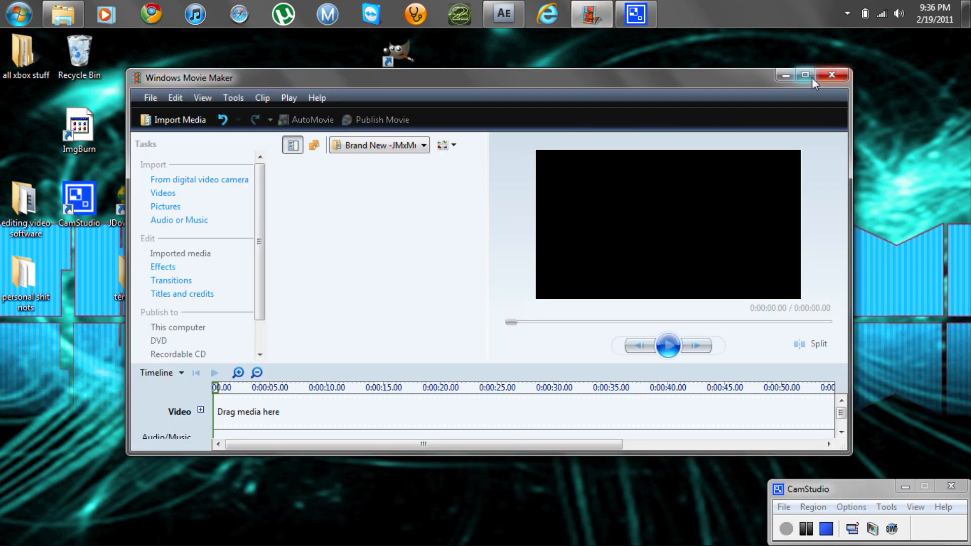
left_click(804, 74)
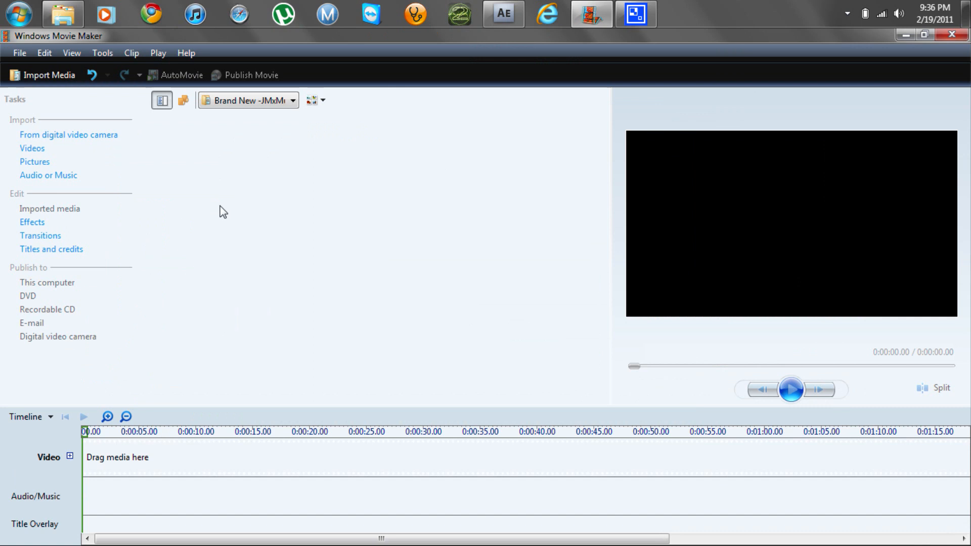
mouse_move(265, 189)
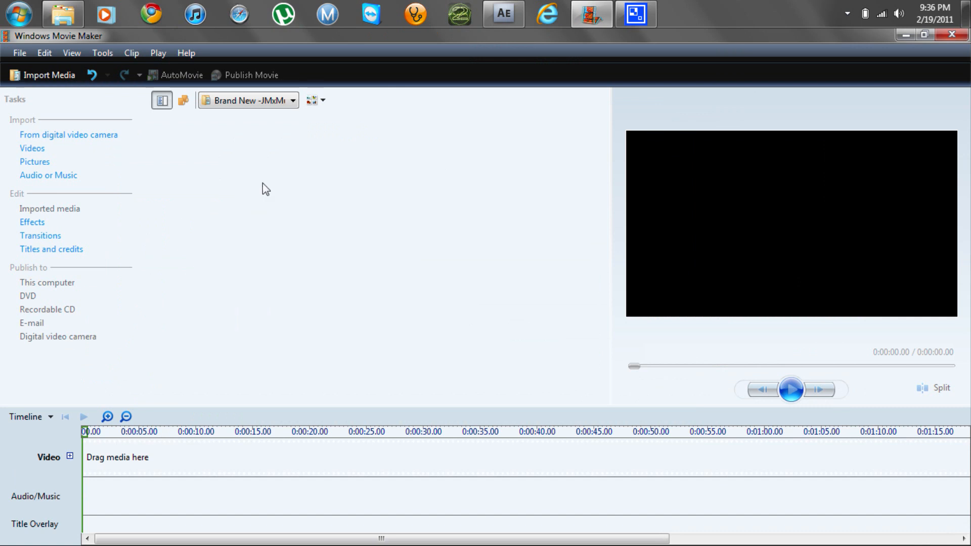
mouse_move(82, 270)
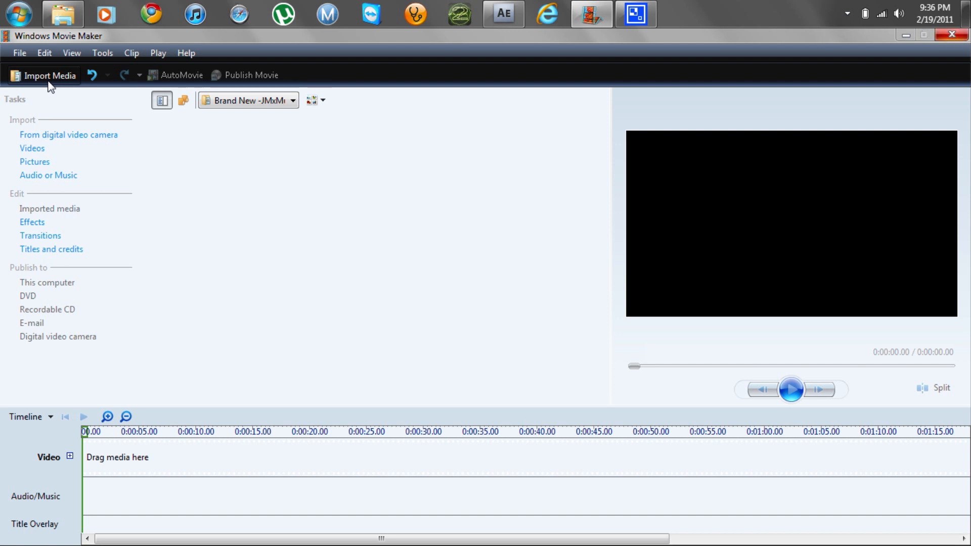
mouse_move(113, 190)
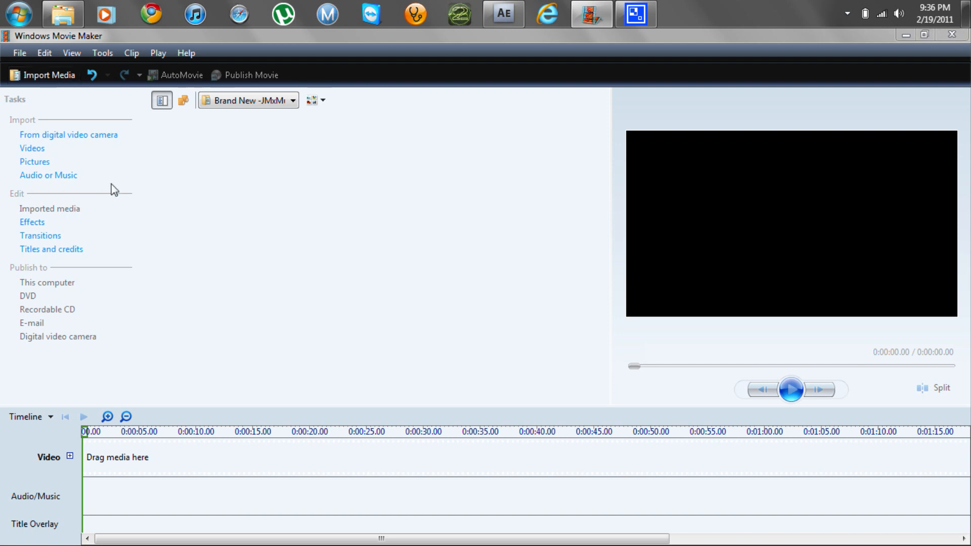
- Start Import Media Items and browse into the folder holding the converted videos
left_click(42, 75)
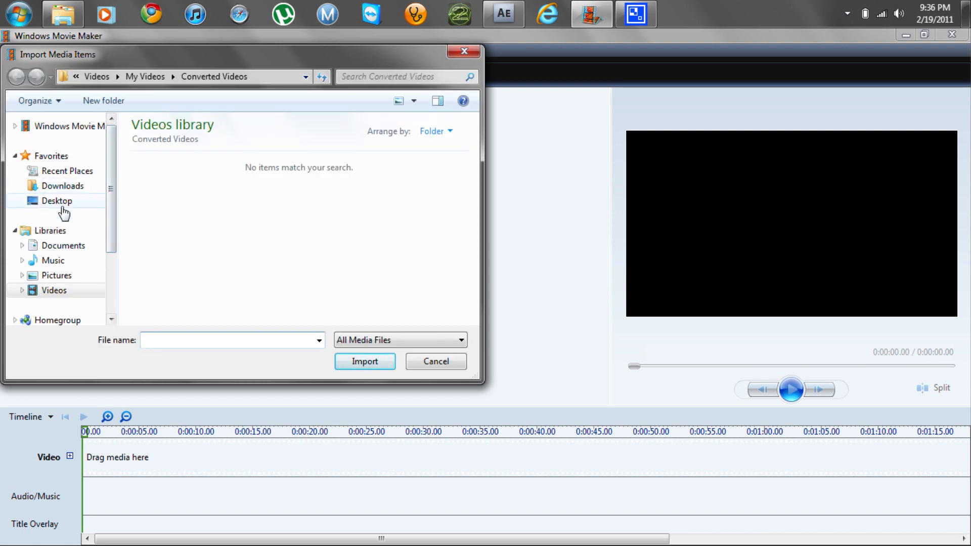
left_click(57, 200)
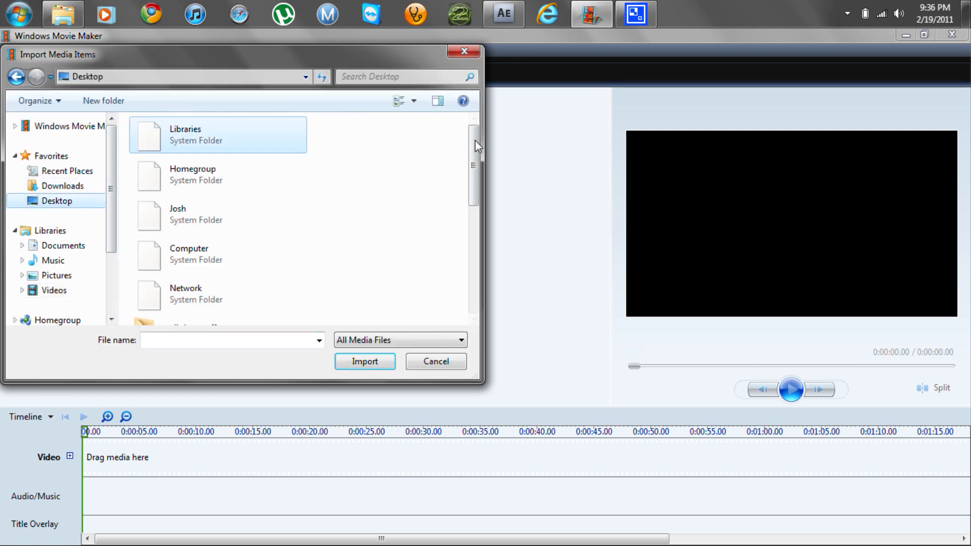
scroll("down", 3)
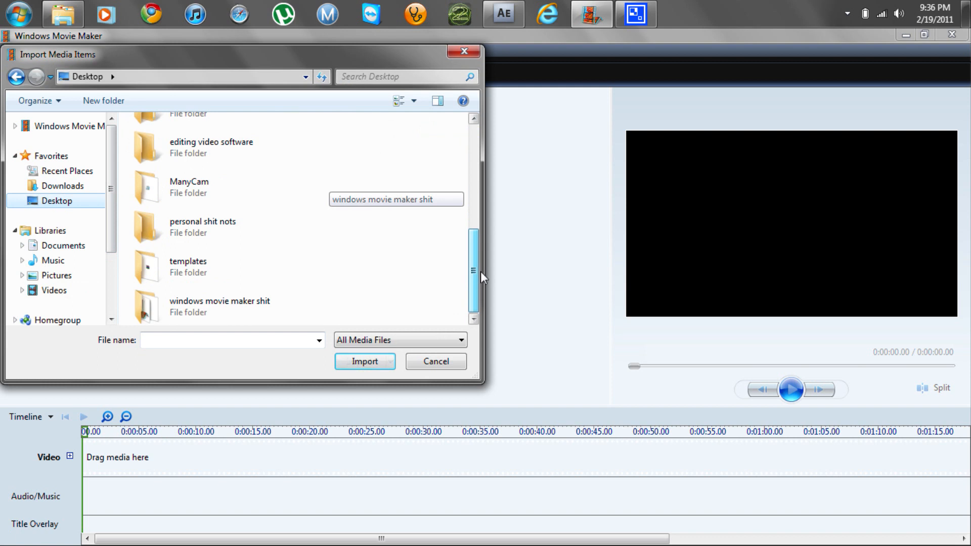
scroll("up", 3)
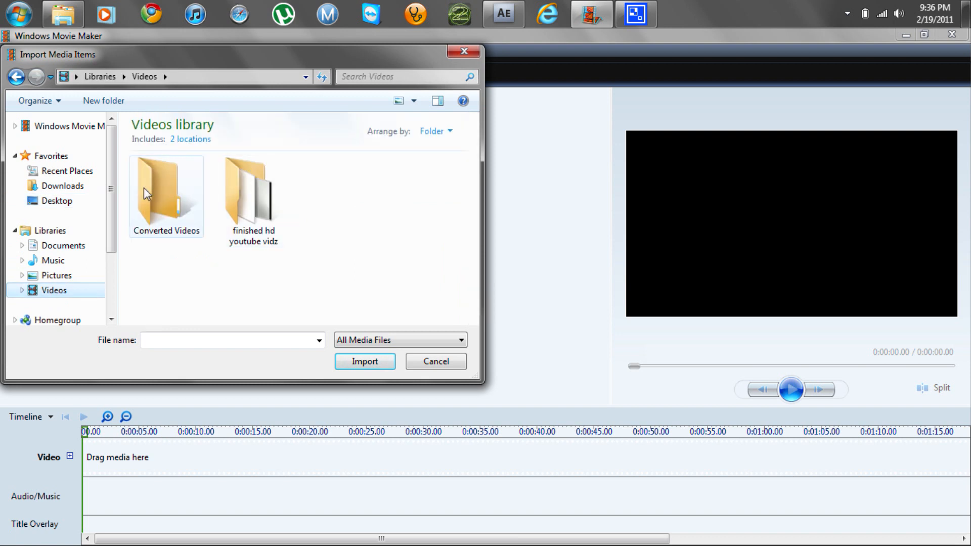
double_click(165, 190)
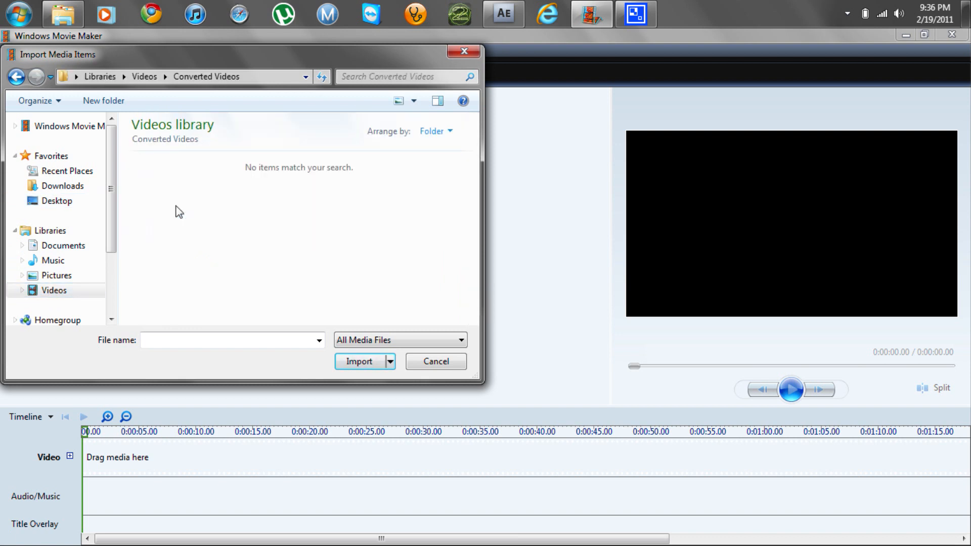
mouse_move(62, 154)
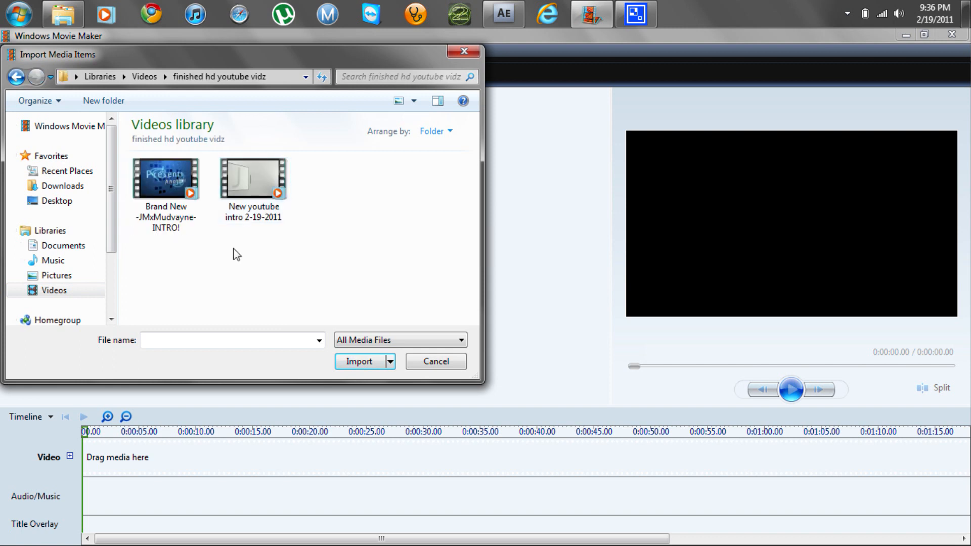
- Import the Brand New -JMxMudvayne- INTRO! video into the collection
left_click(165, 180)
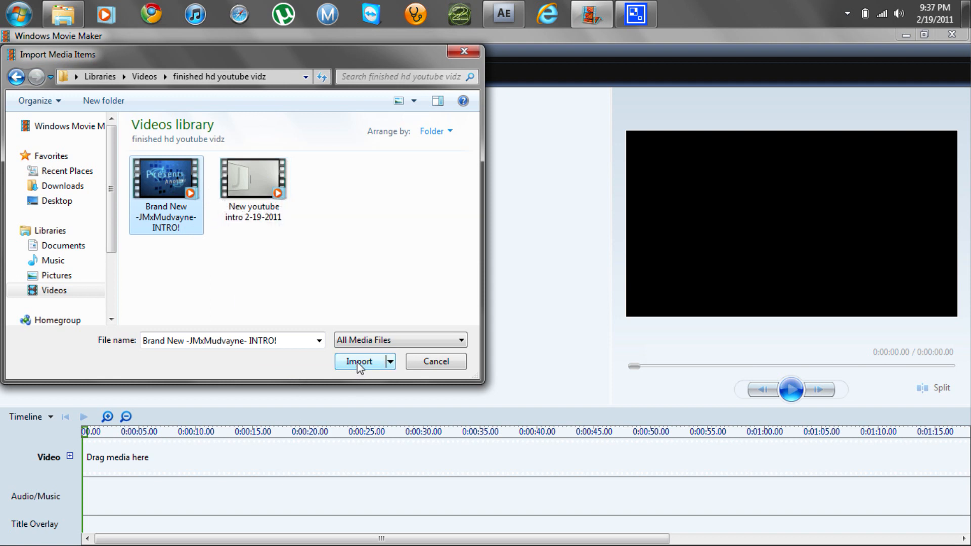
left_click(358, 361)
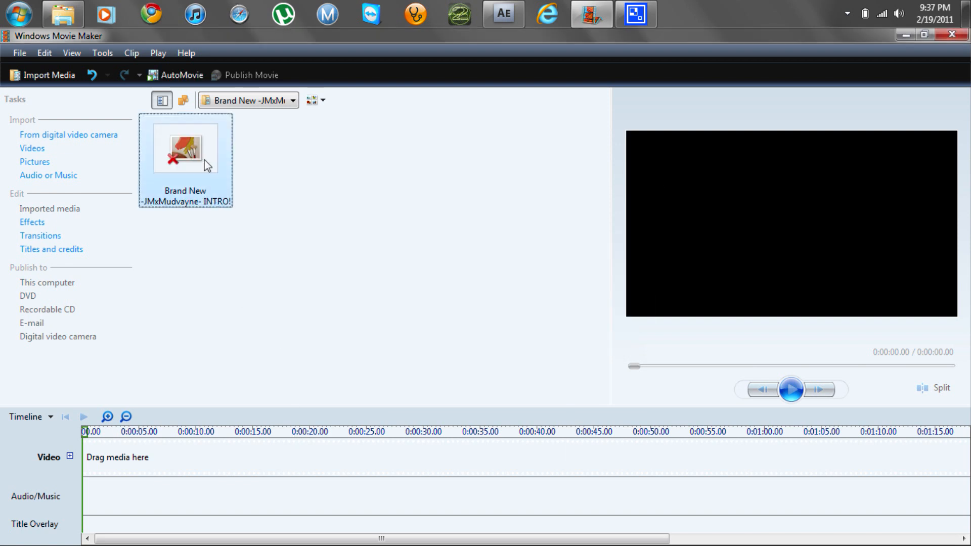
mouse_move(172, 487)
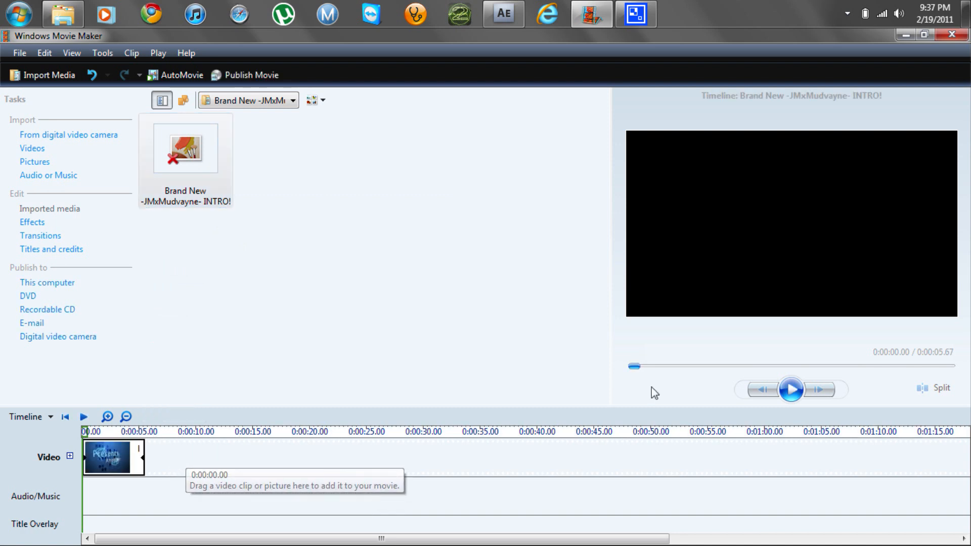
- Preview the intro clip on the timeline, then start the Publish Movie wizard
left_click(791, 389)
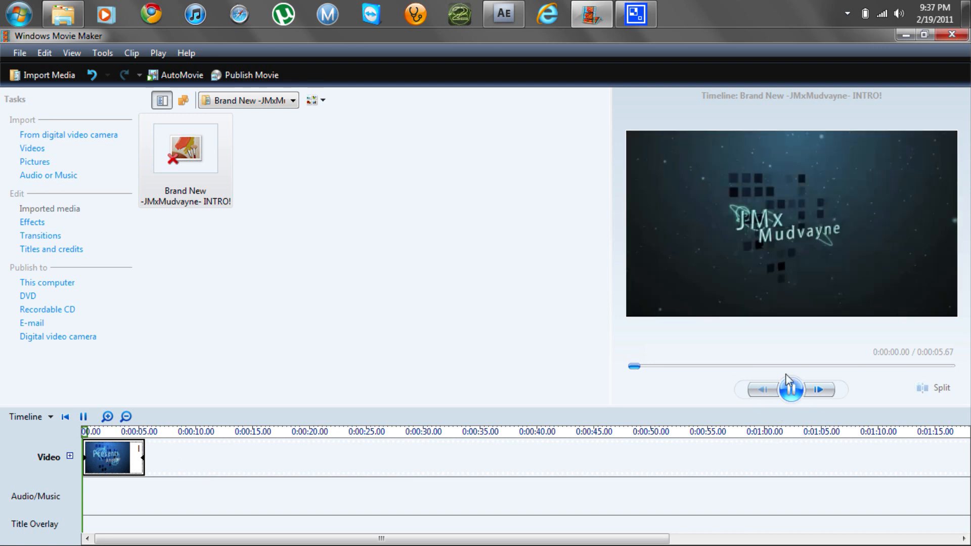
left_click(790, 389)
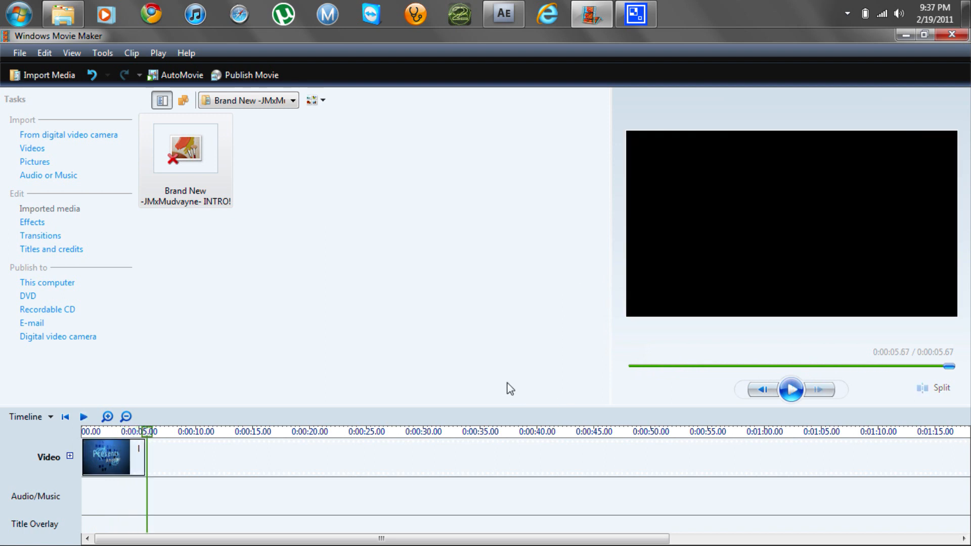
mouse_move(245, 155)
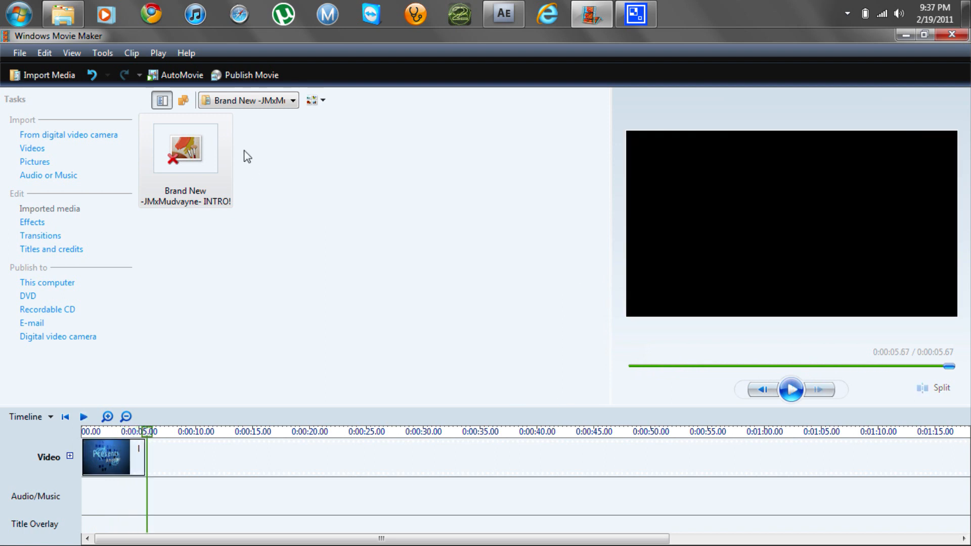
mouse_move(207, 226)
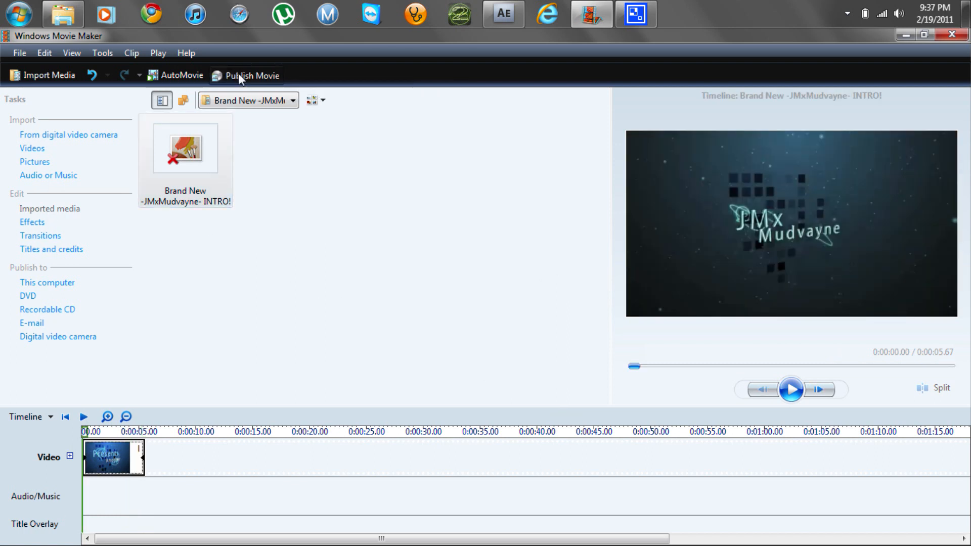
mouse_move(282, 280)
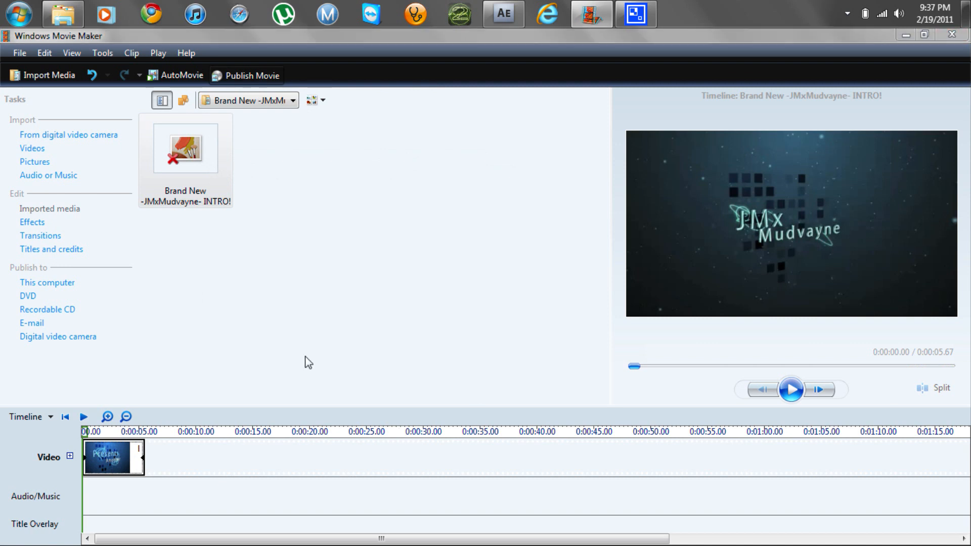
left_click(247, 76)
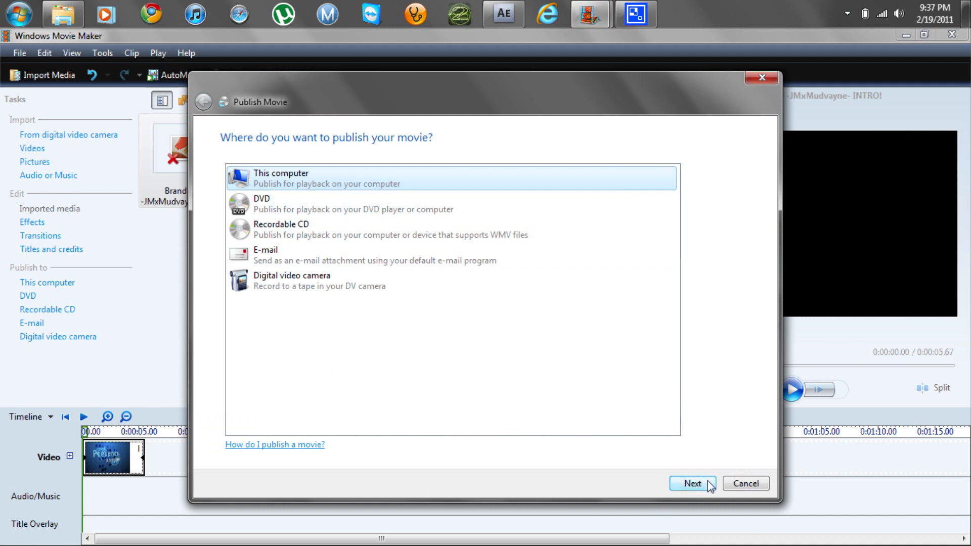
- Publish to this computer under the file name 'iNTRO TEST THINGY' and continue to quality settings
left_click(691, 484)
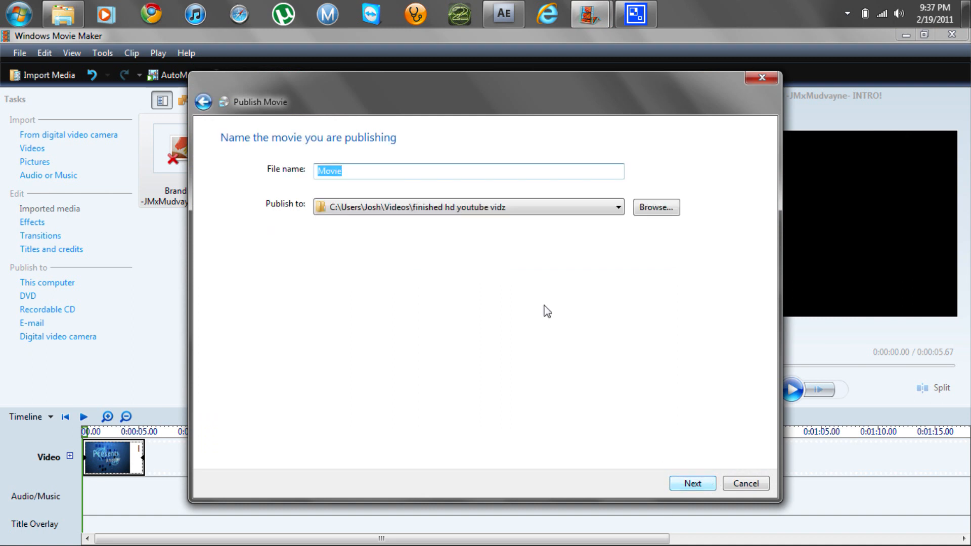
mouse_move(538, 300)
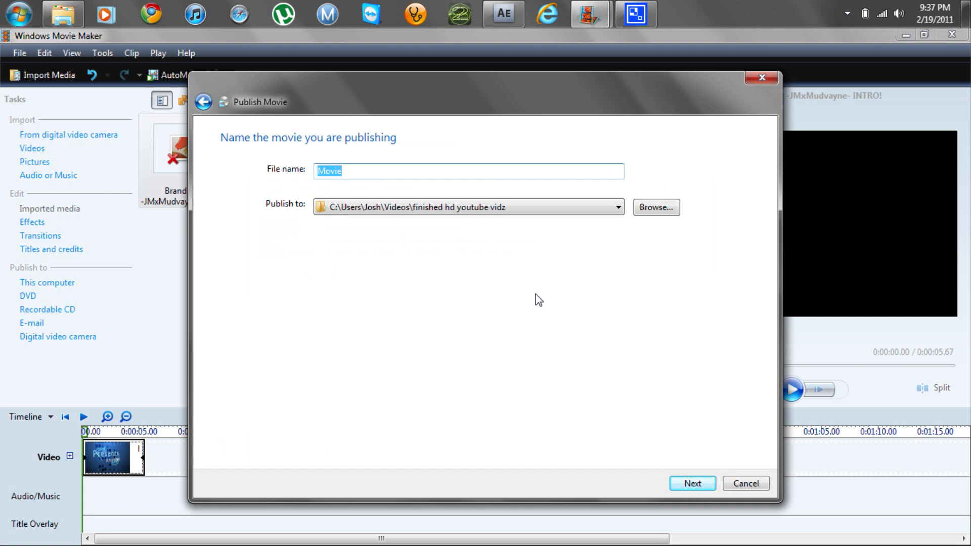
type("iNT")
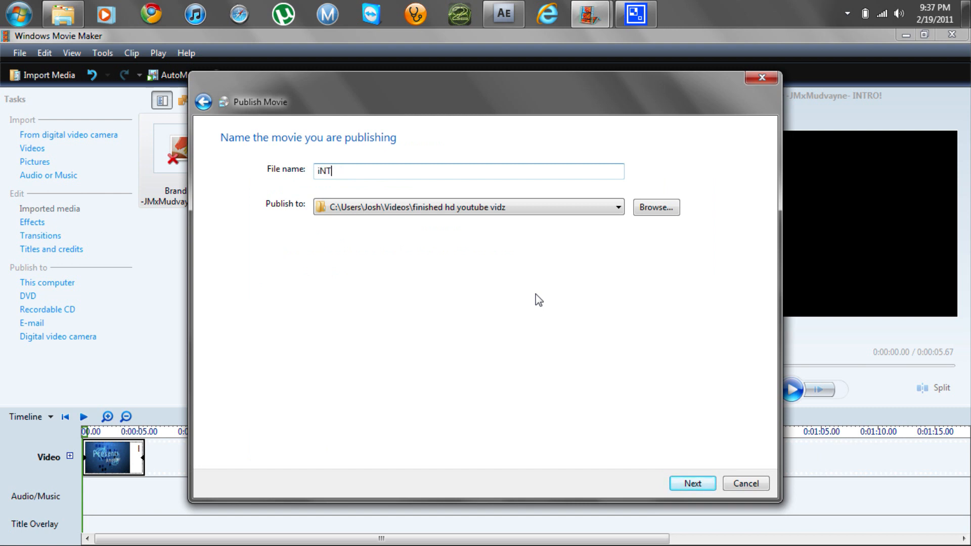
type("RO TEST")
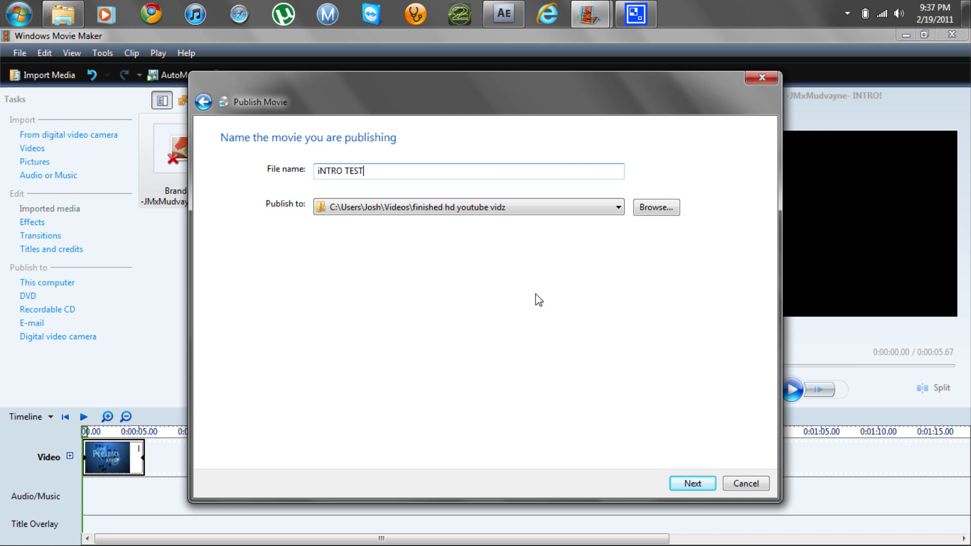
type("THINGY")
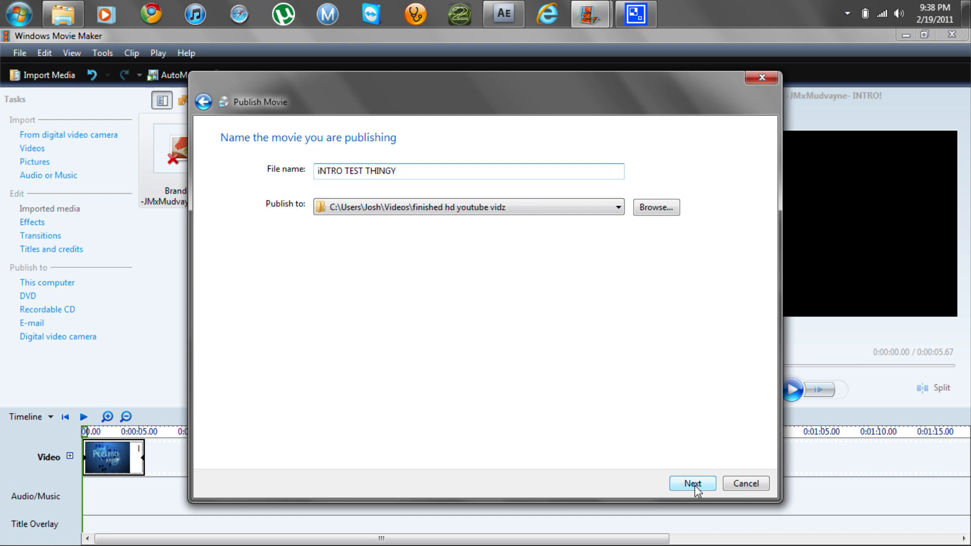
left_click(692, 484)
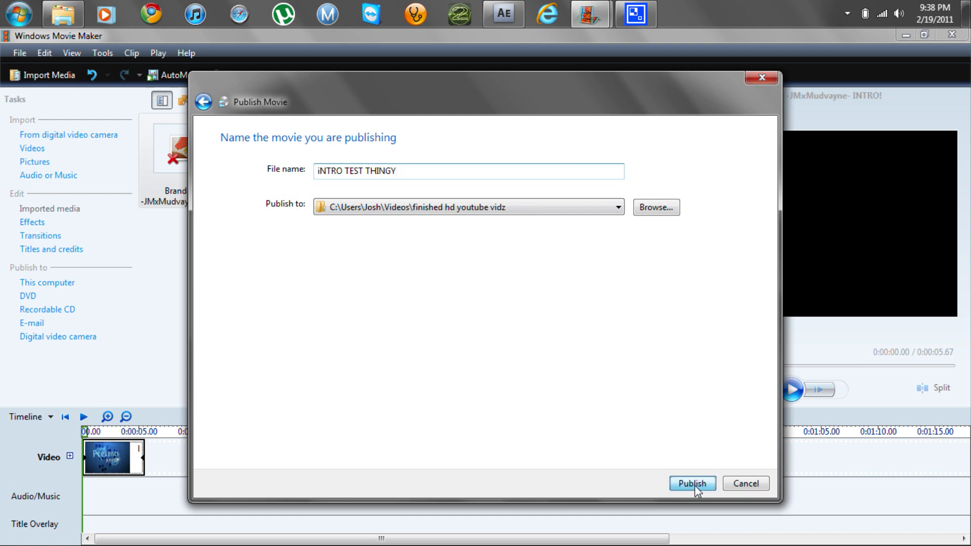
left_click(690, 483)
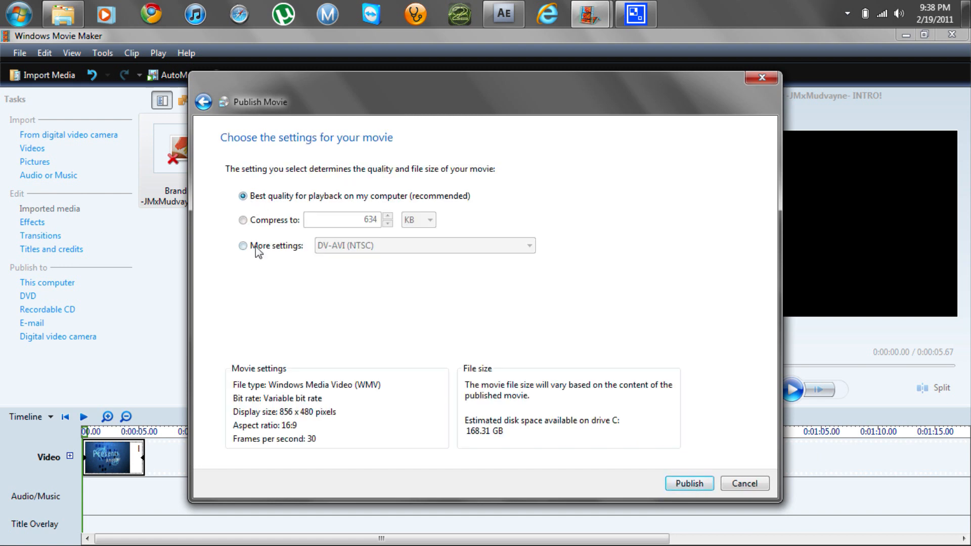
- Choose More settings with the Windows Media HD 1920x1080 output profile
left_click(243, 245)
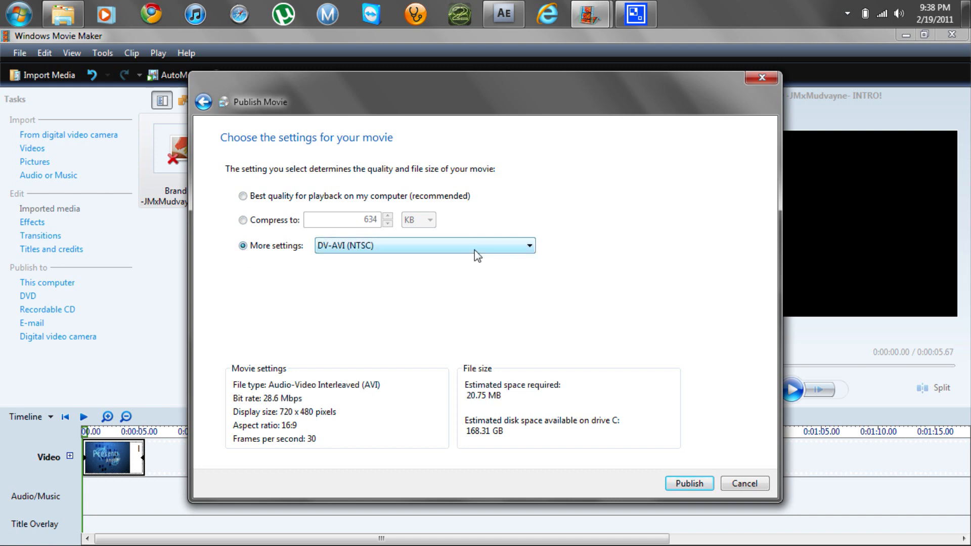
left_click(527, 245)
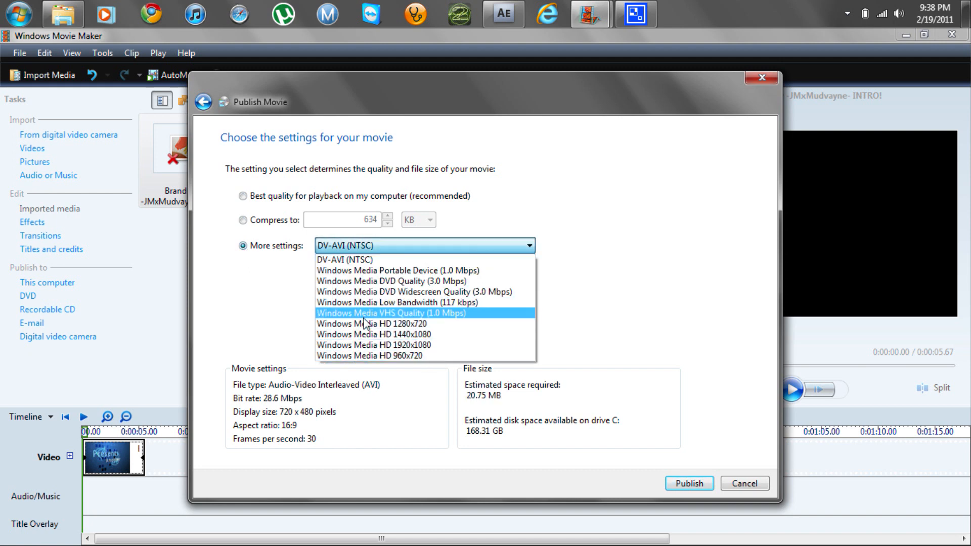
mouse_move(425, 324)
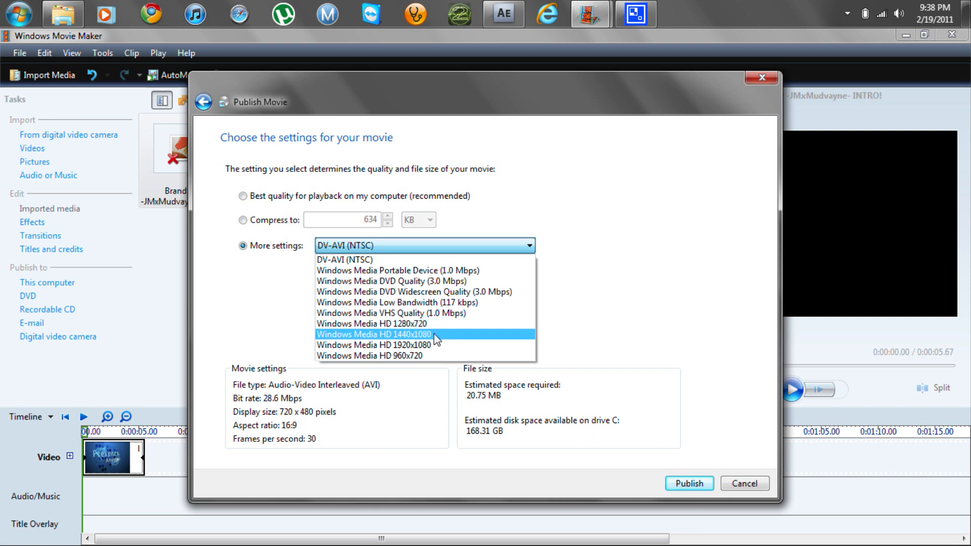
mouse_move(434, 345)
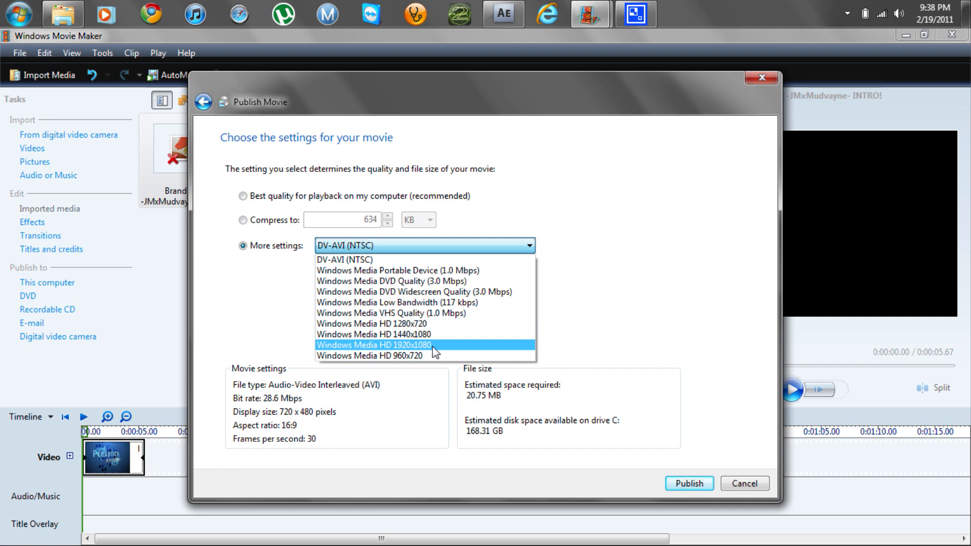
mouse_move(434, 355)
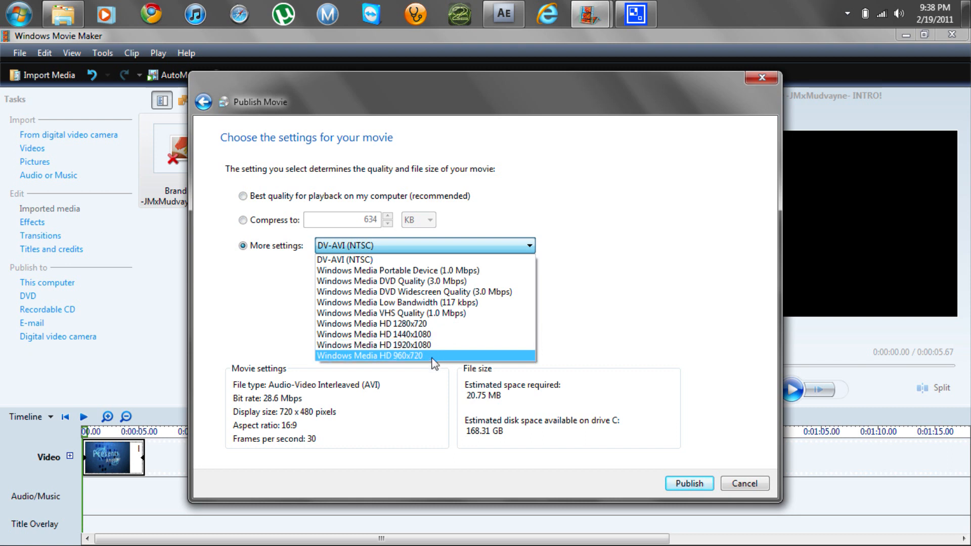
mouse_move(397, 350)
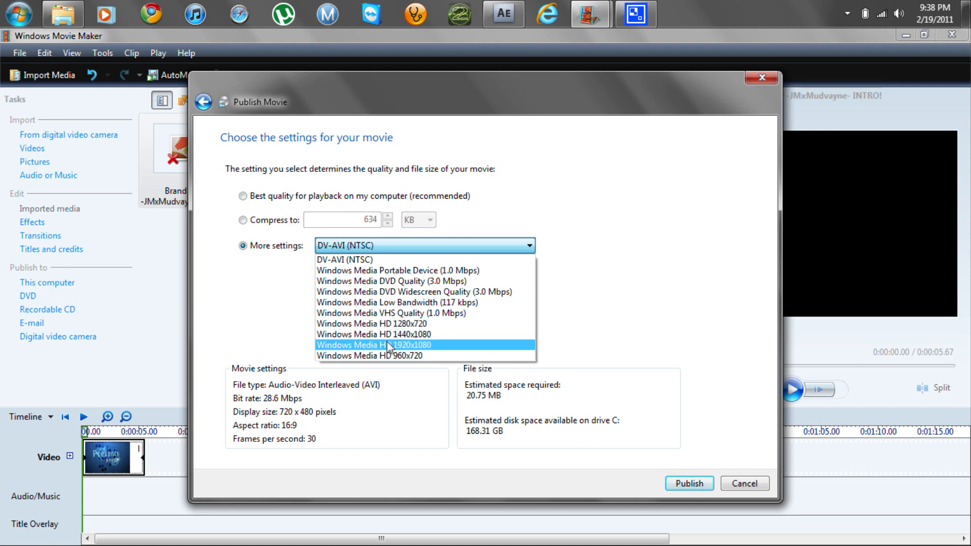
left_click(384, 344)
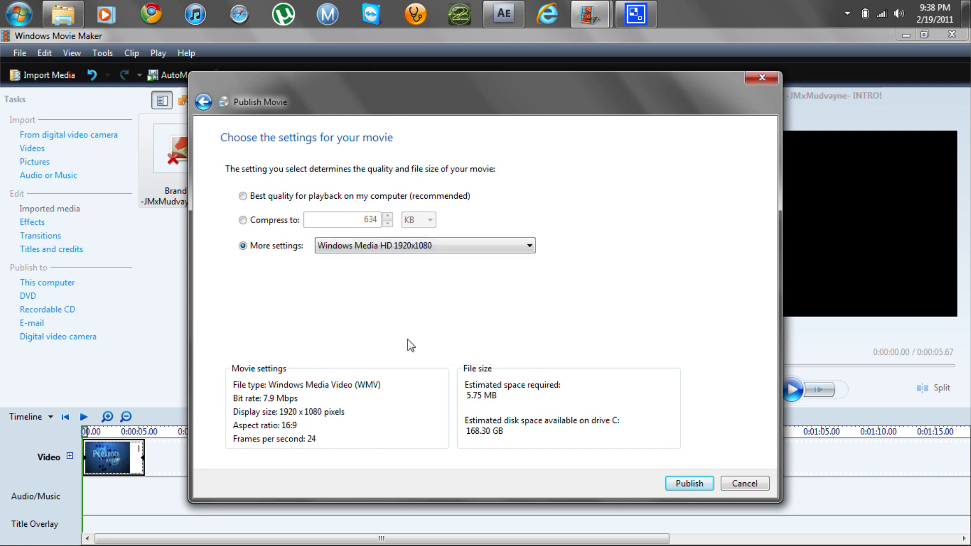
mouse_move(375, 318)
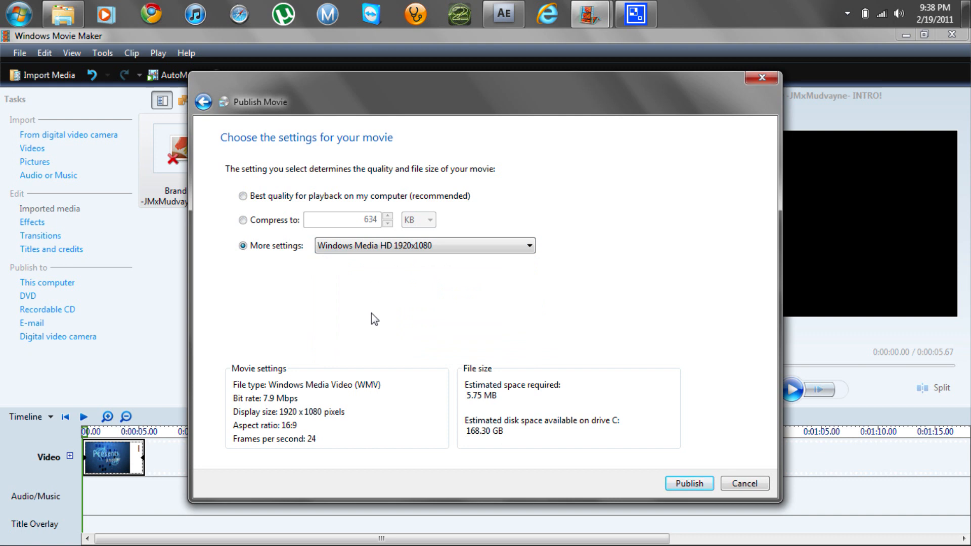
mouse_move(614, 424)
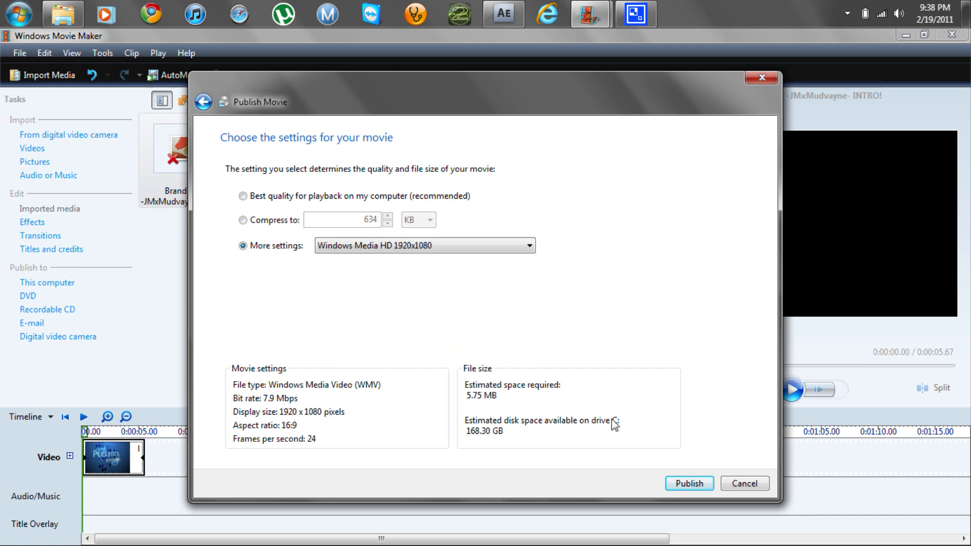
mouse_move(689, 483)
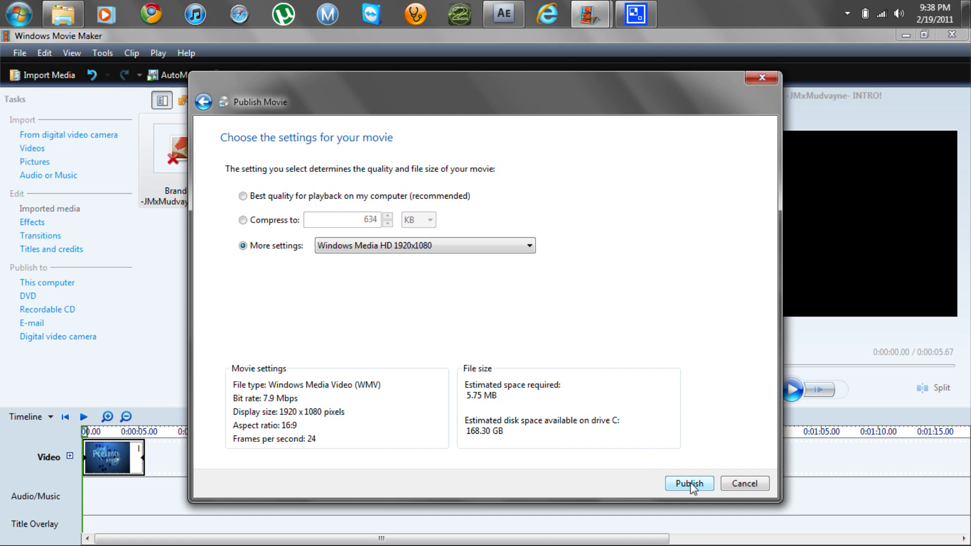
- Publish the movie and turn off 'Play movie when I click Finish'
left_click(689, 484)
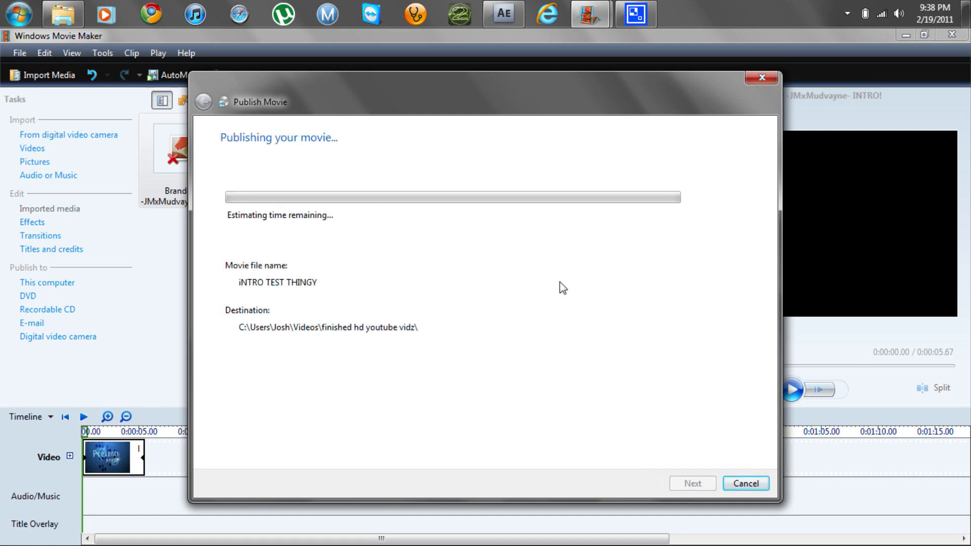
mouse_move(685, 30)
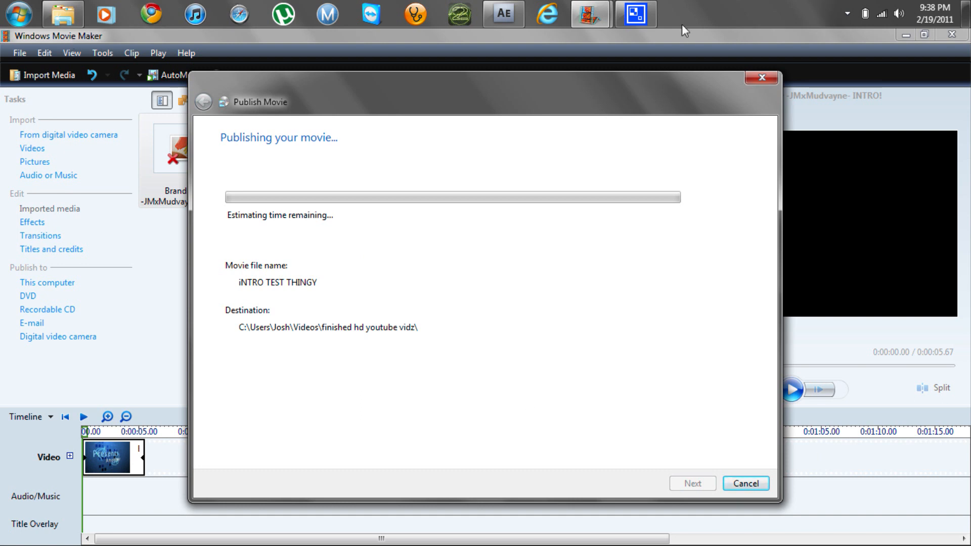
left_click(636, 13)
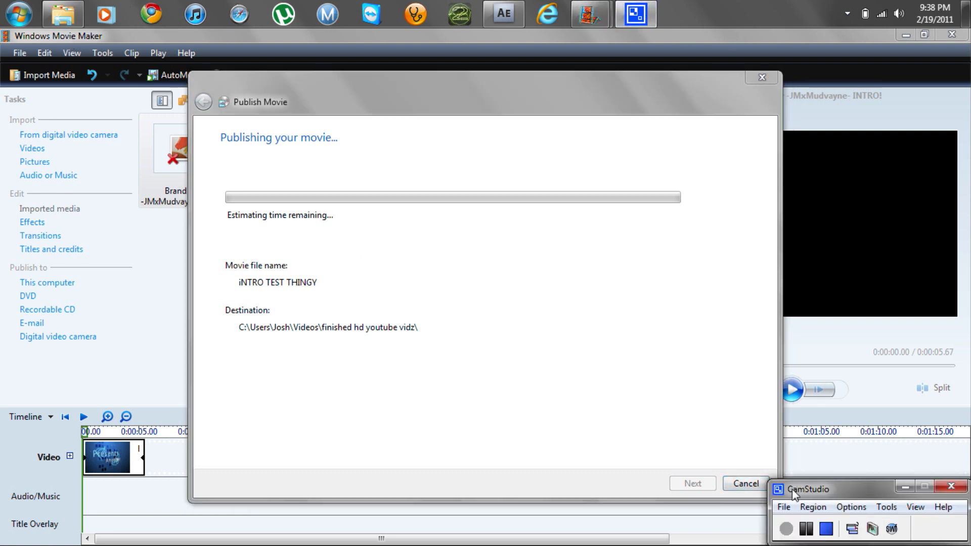
left_click(783, 507)
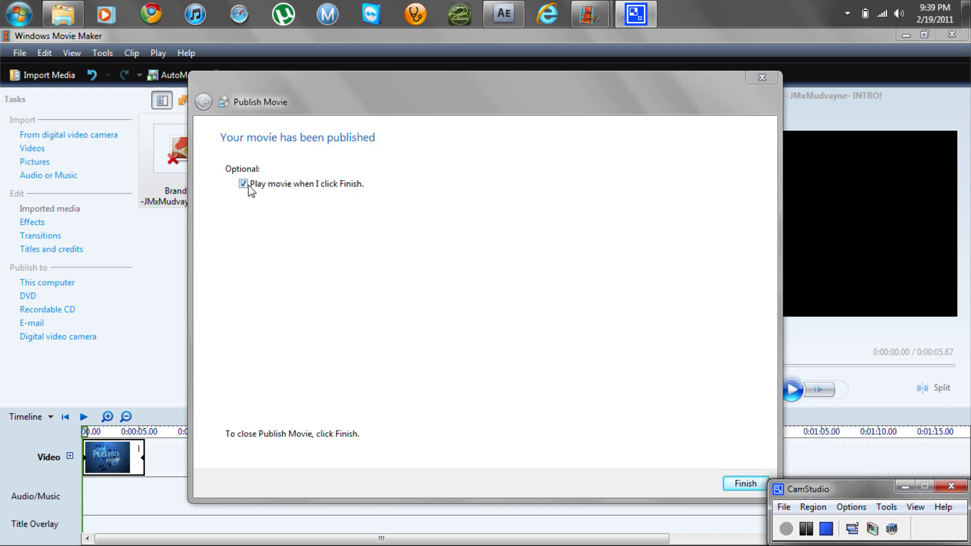
left_click(244, 184)
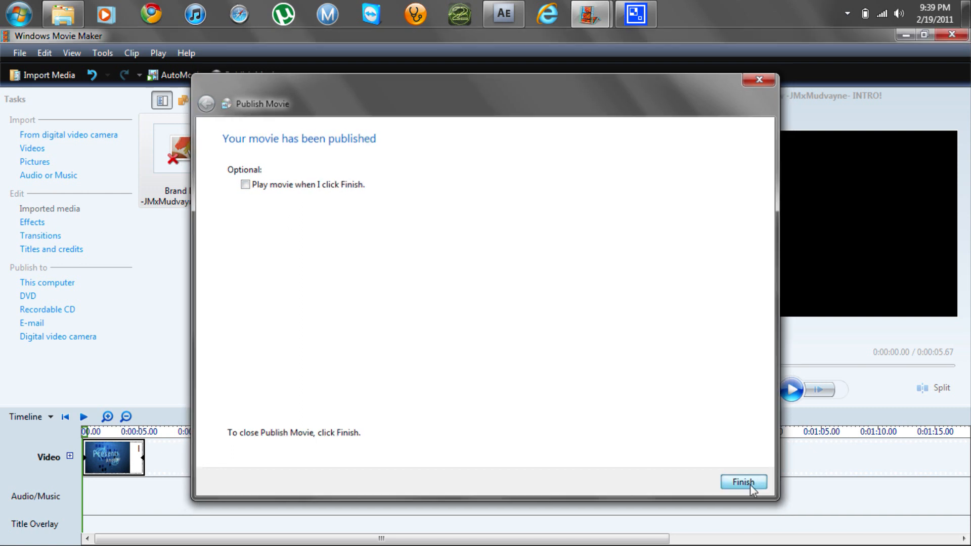
- Finish the wizard and quit Movie Maker without saving the project
left_click(743, 483)
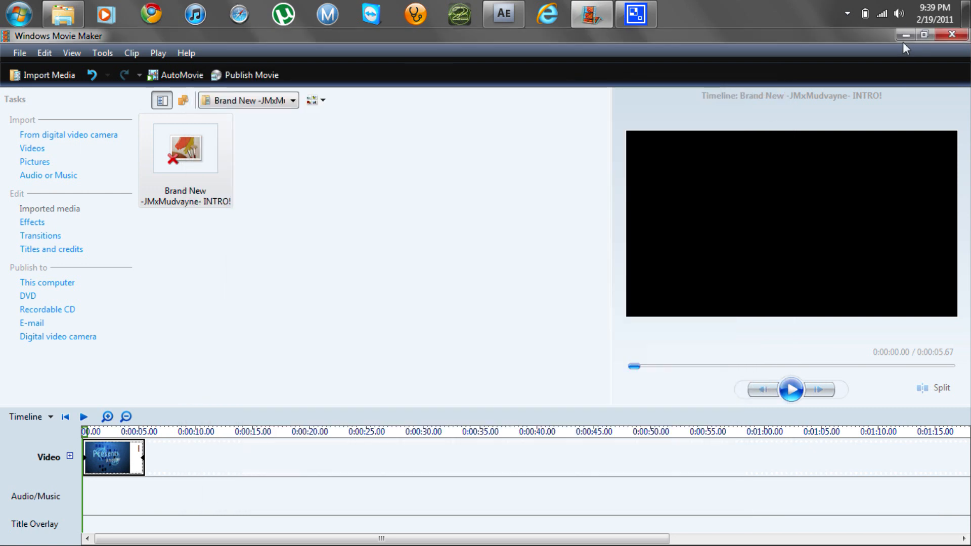
left_click(952, 36)
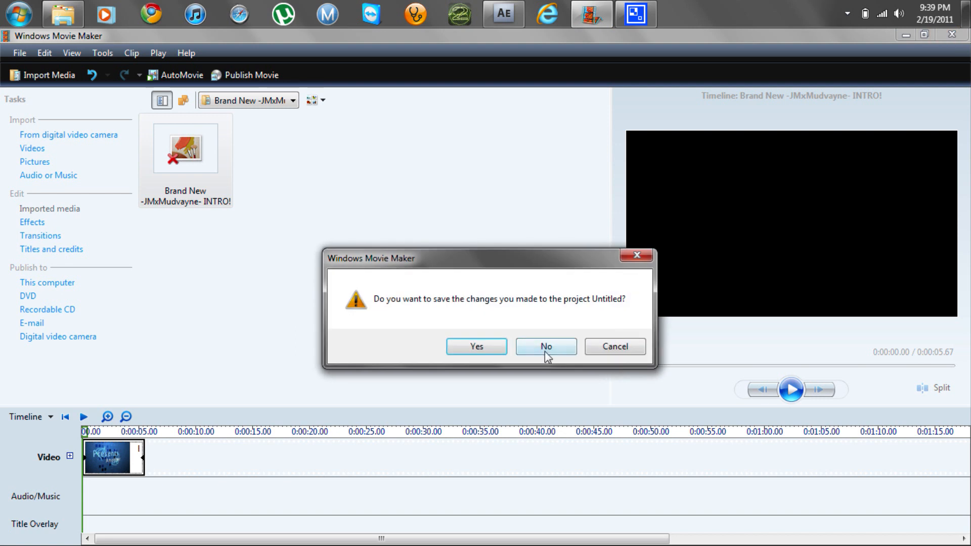
left_click(545, 346)
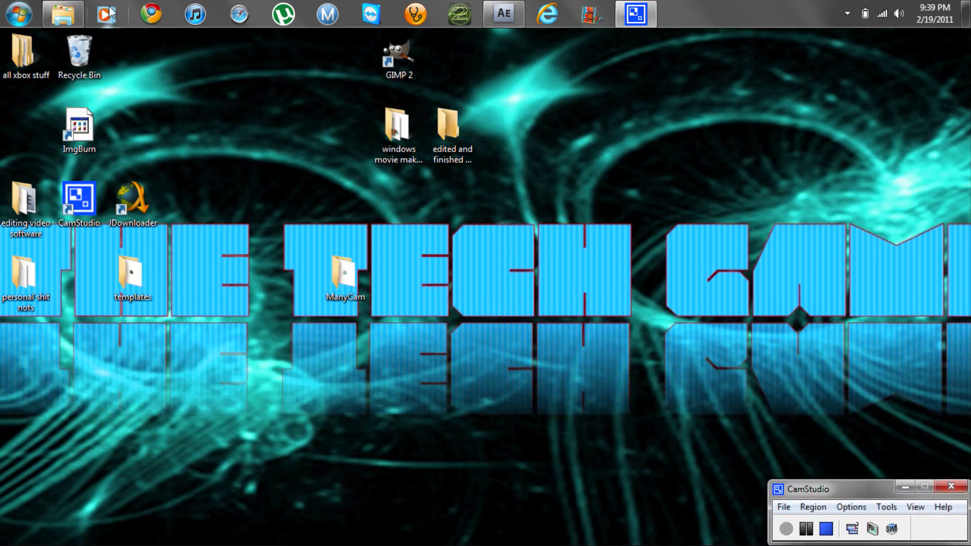
- Open a desktop folder in Explorer and go to the Videos library
double_click(398, 123)
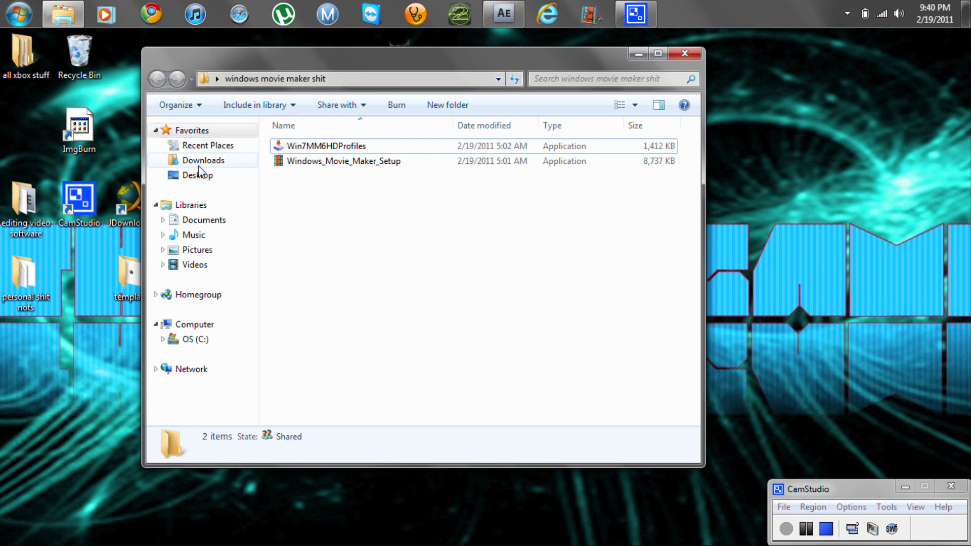
mouse_move(196, 264)
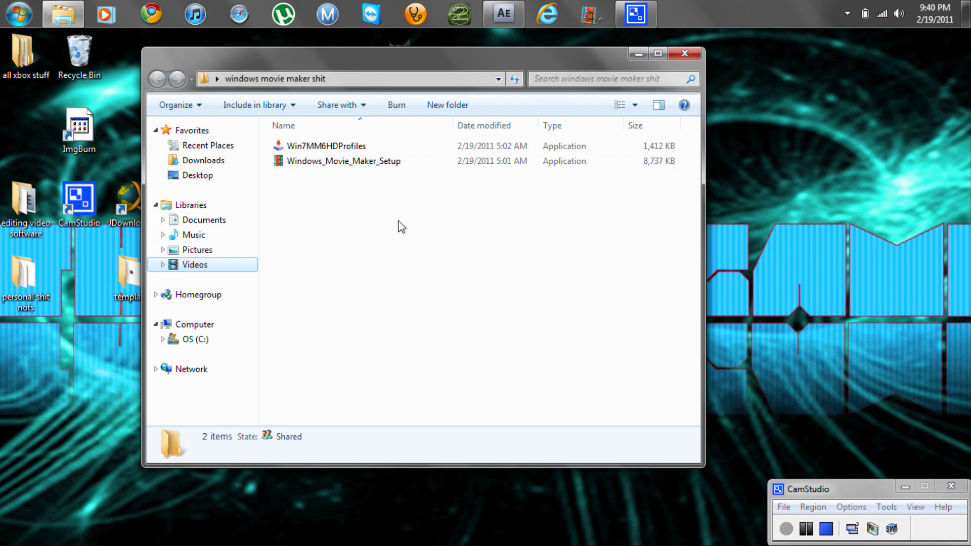
left_click(194, 264)
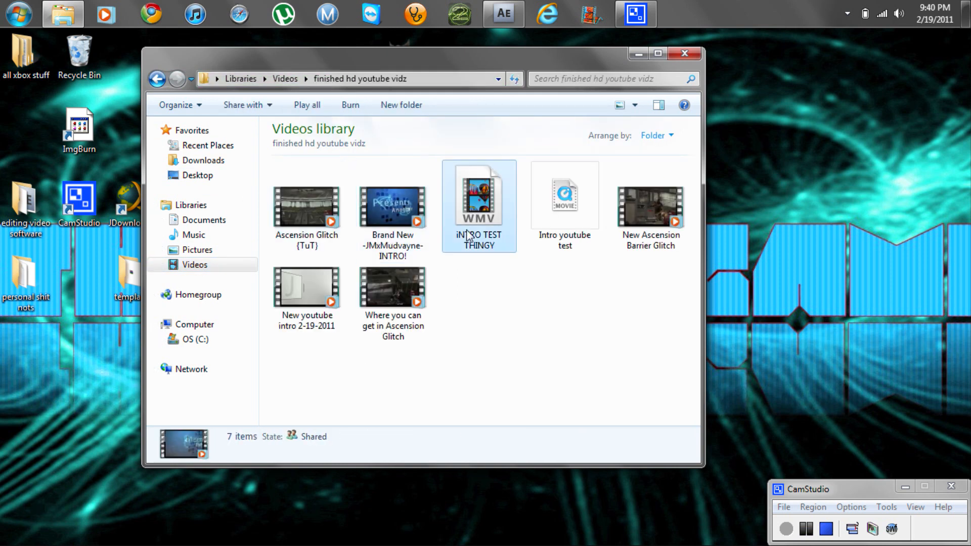
left_click(478, 205)
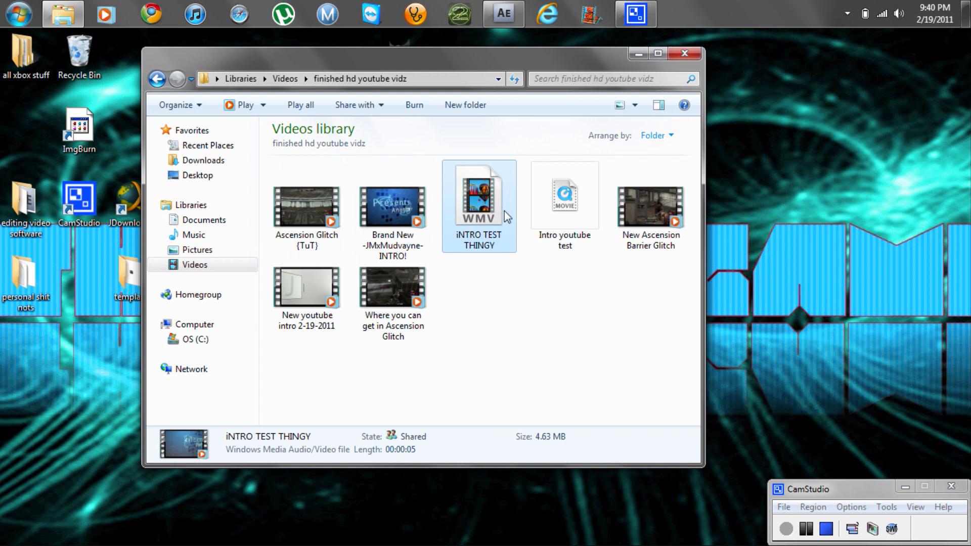
mouse_move(543, 202)
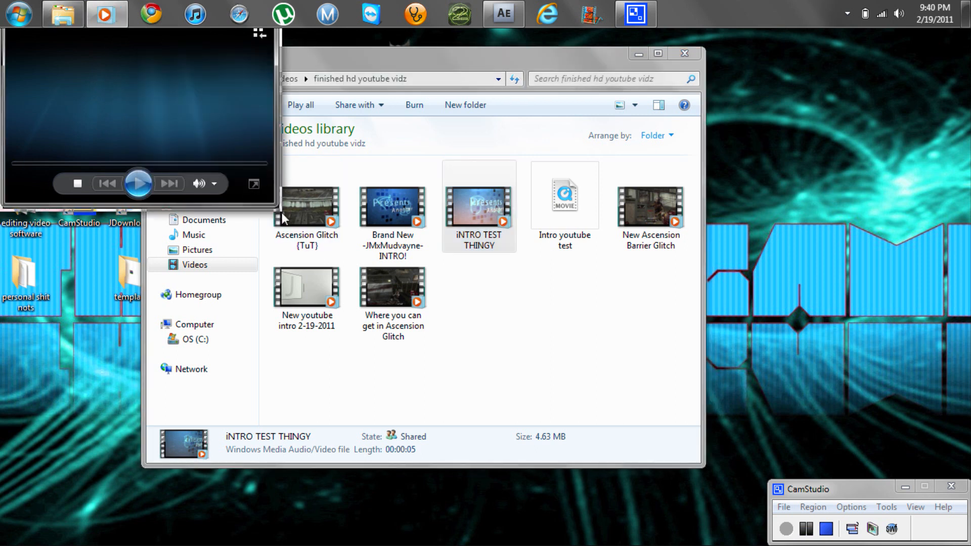
double_click(478, 205)
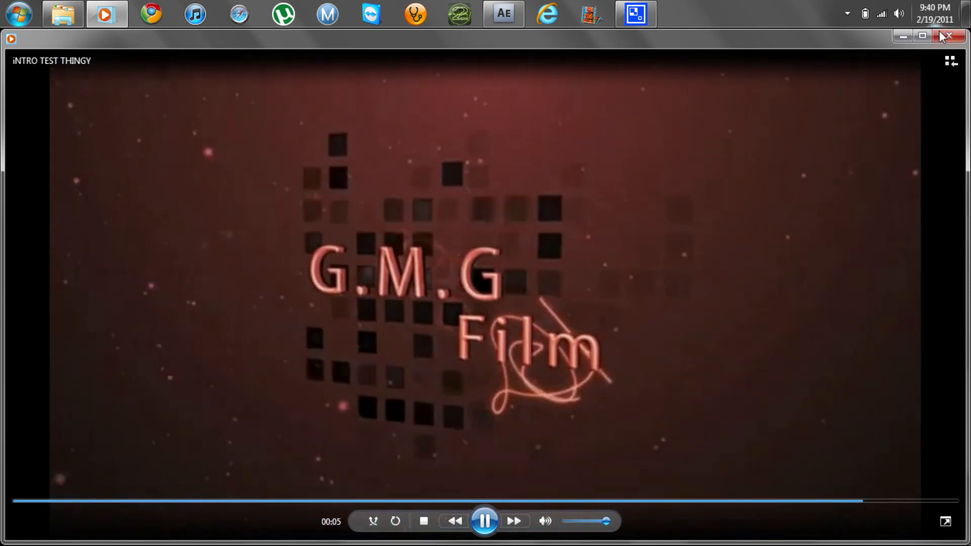
left_click(425, 521)
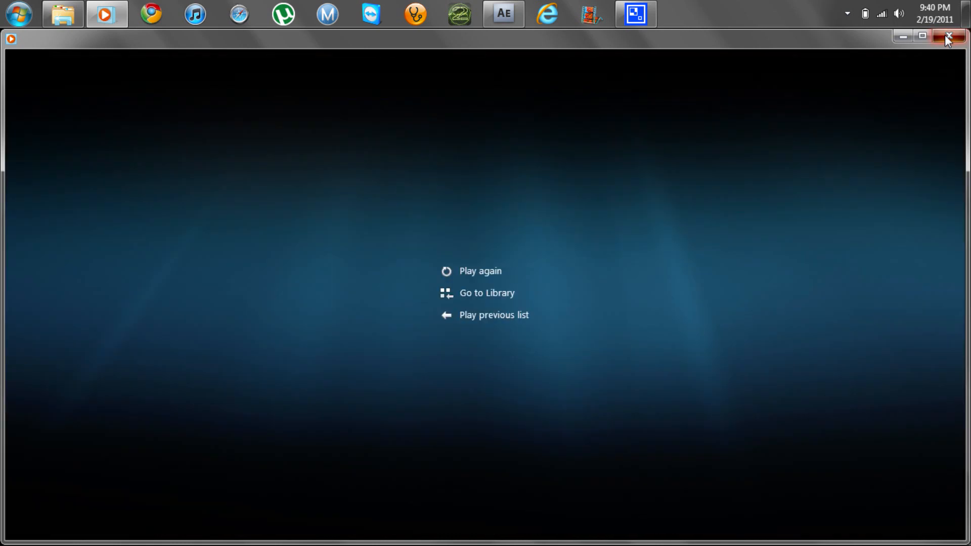
left_click(947, 37)
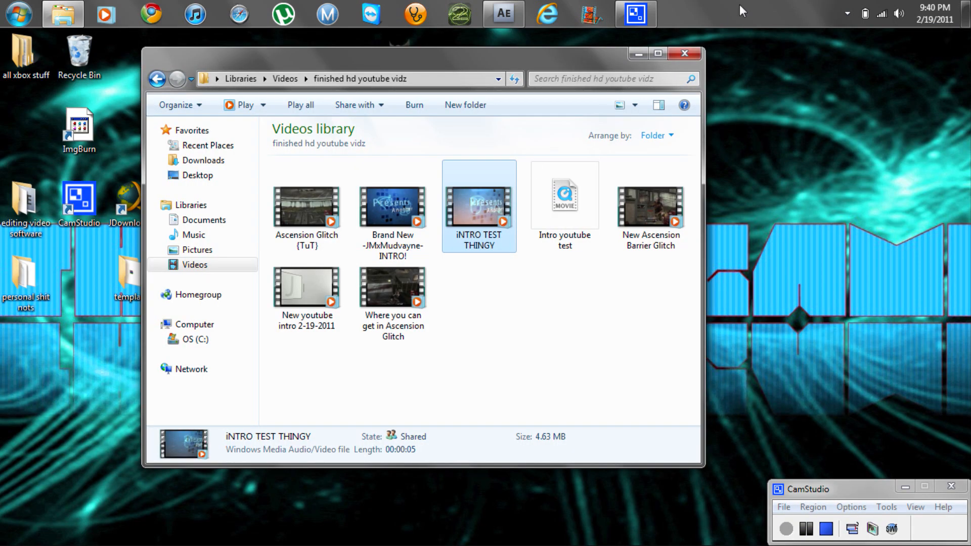
mouse_move(445, 412)
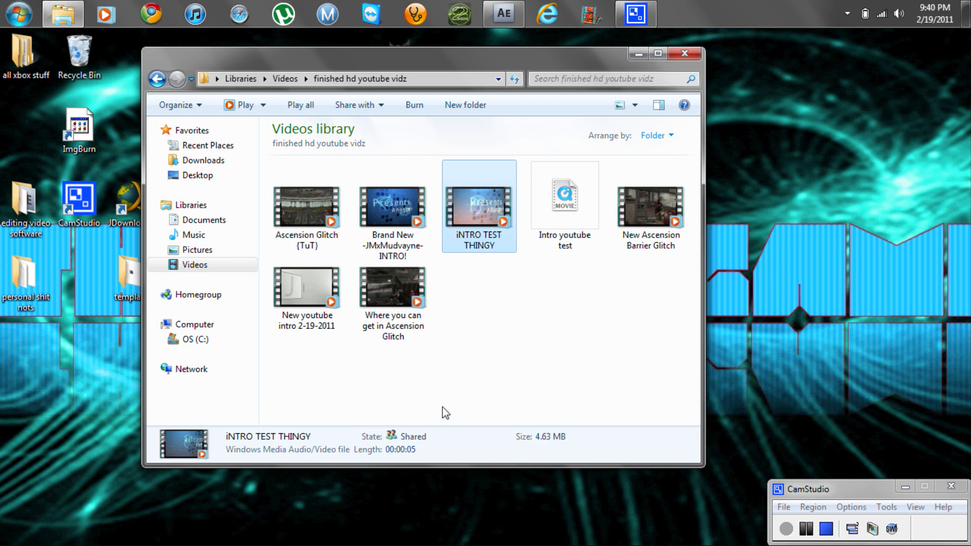
mouse_move(302, 307)
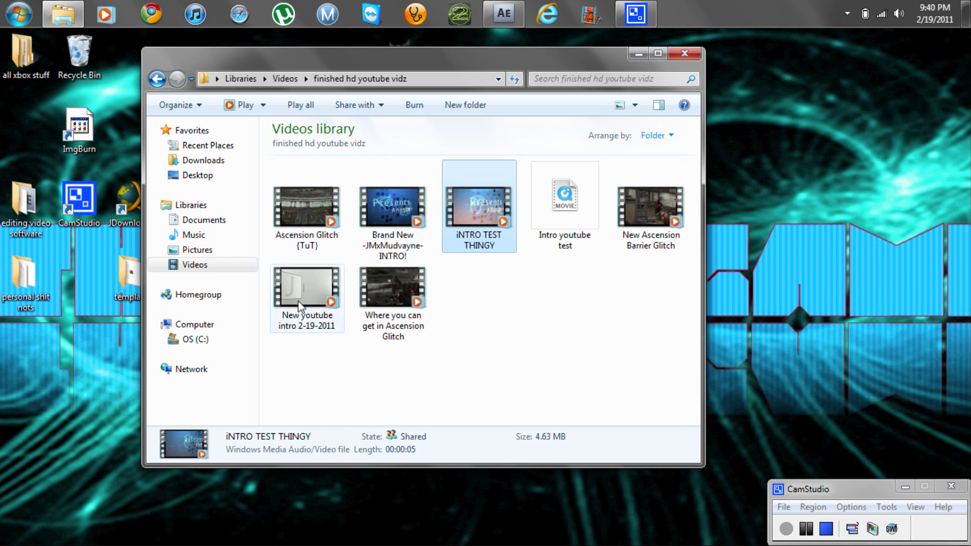
left_click(305, 289)
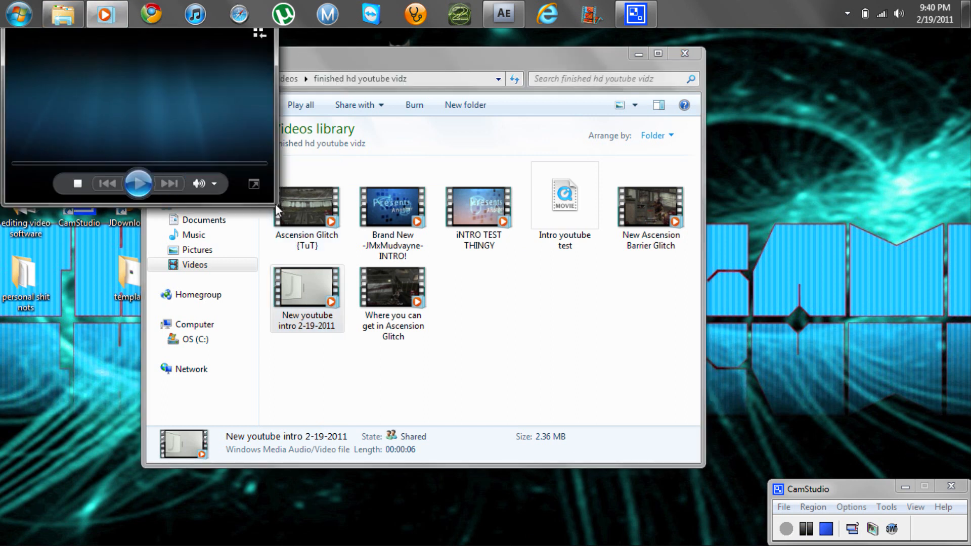
double_click(306, 287)
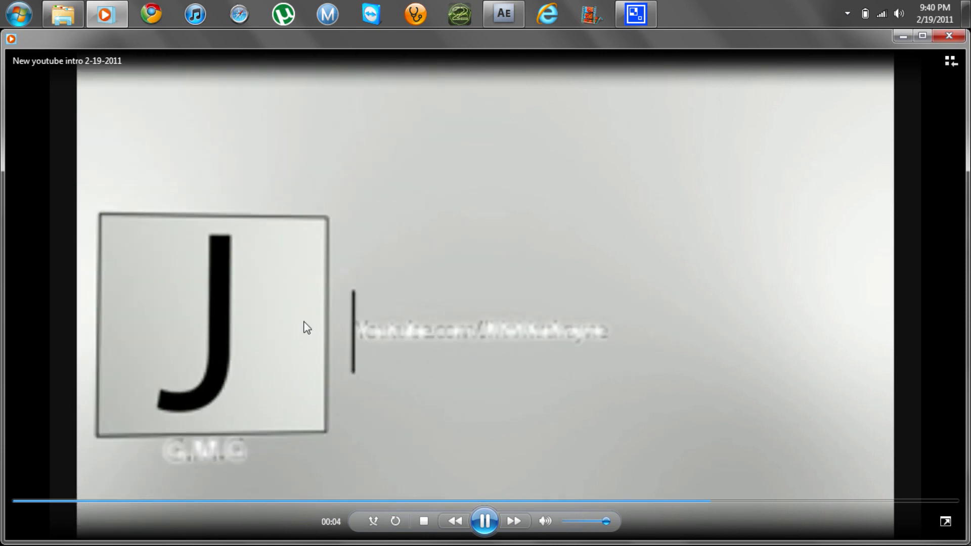
left_click(485, 521)
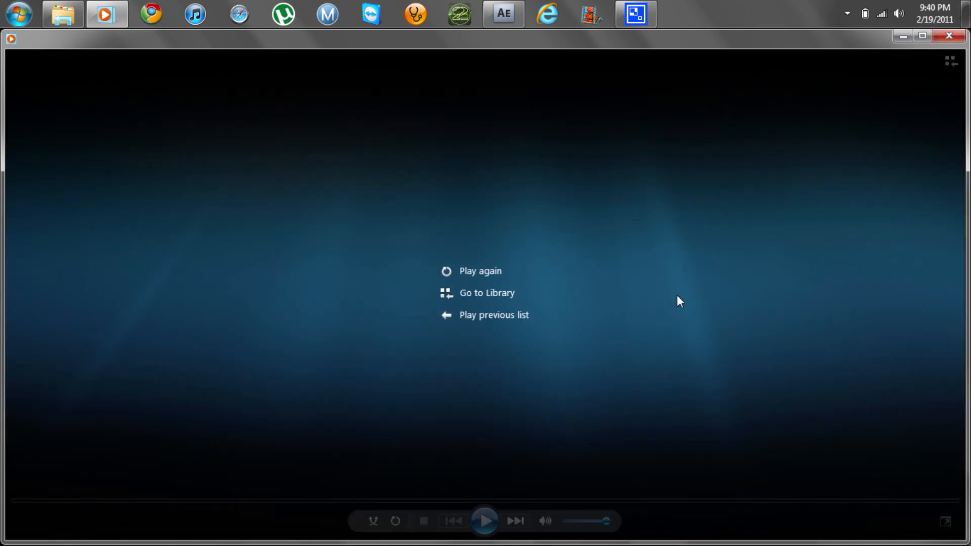
left_click(487, 293)
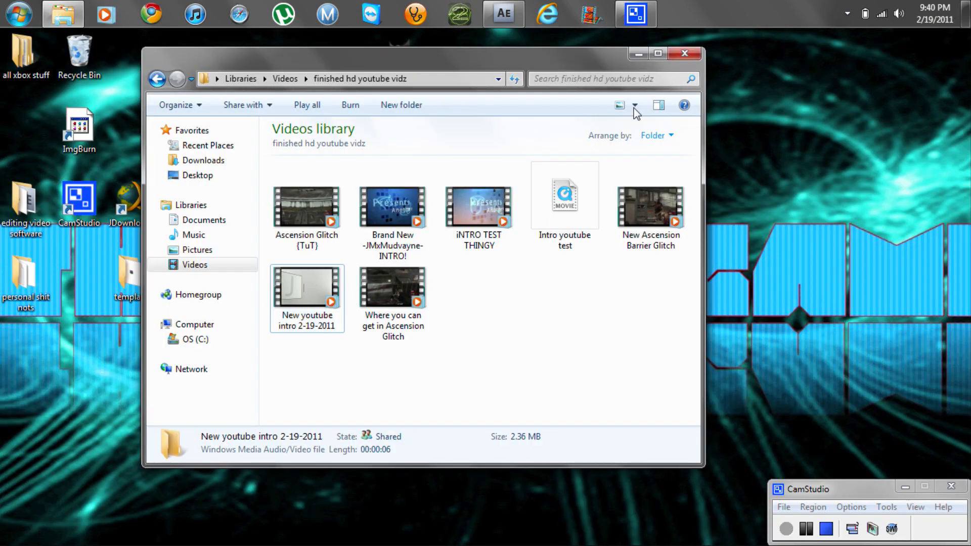